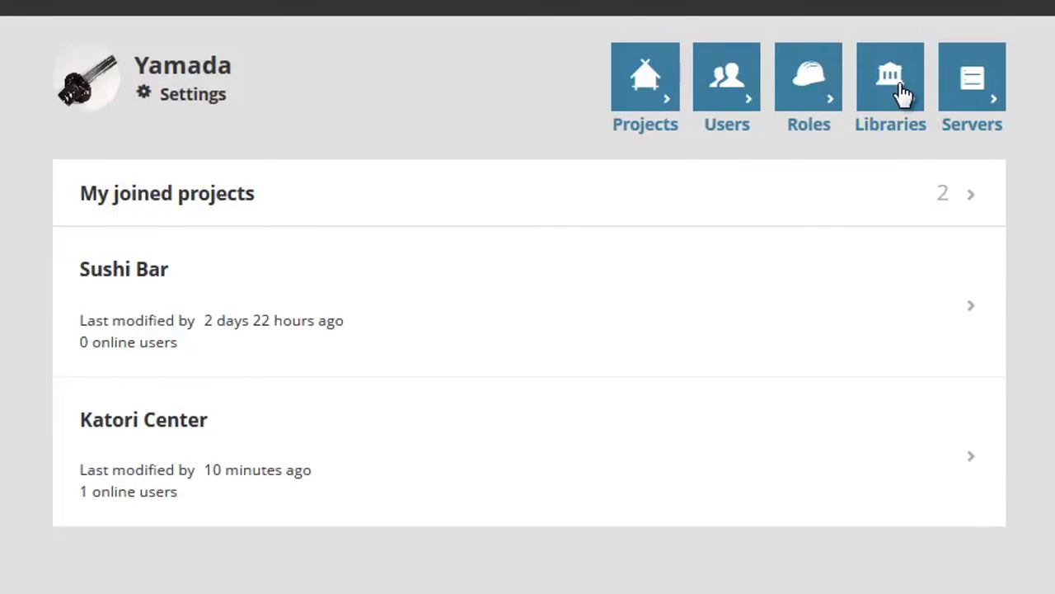
- Open the Libraries page listing three libraries with Fuji as the default host server
click(891, 79)
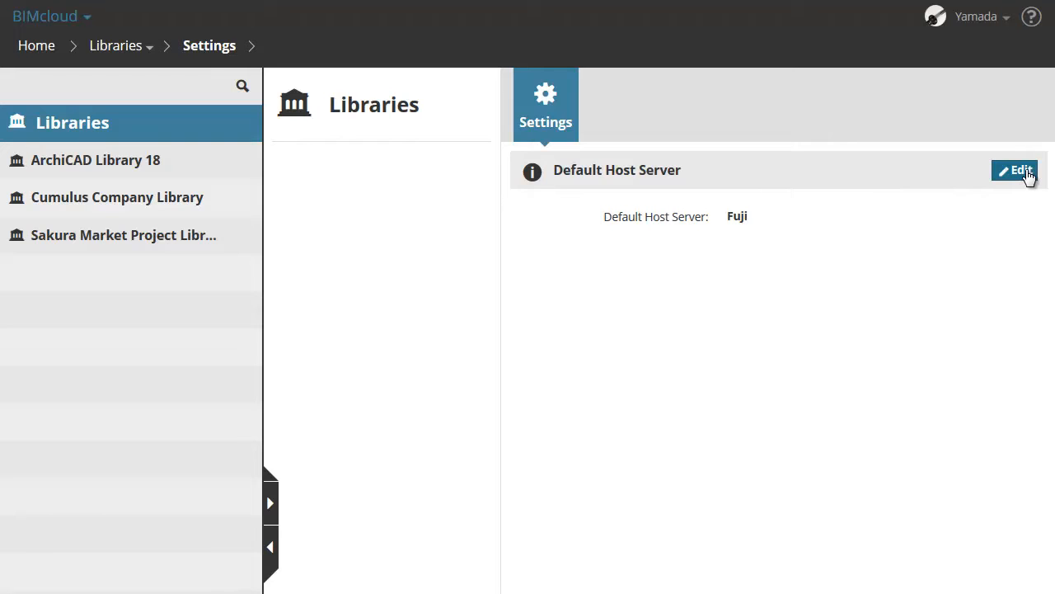
click(1016, 170)
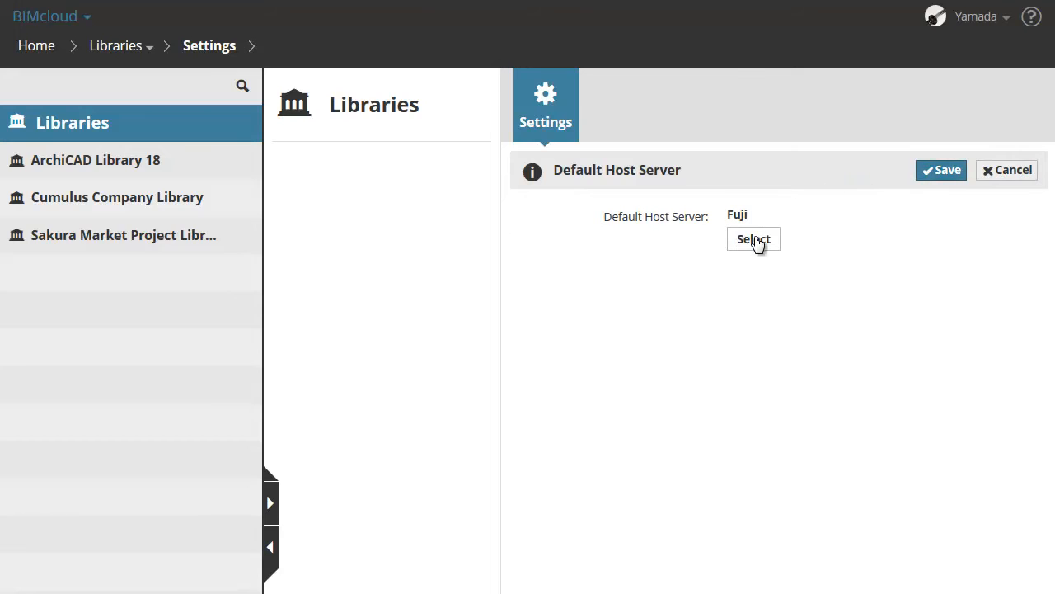
click(752, 239)
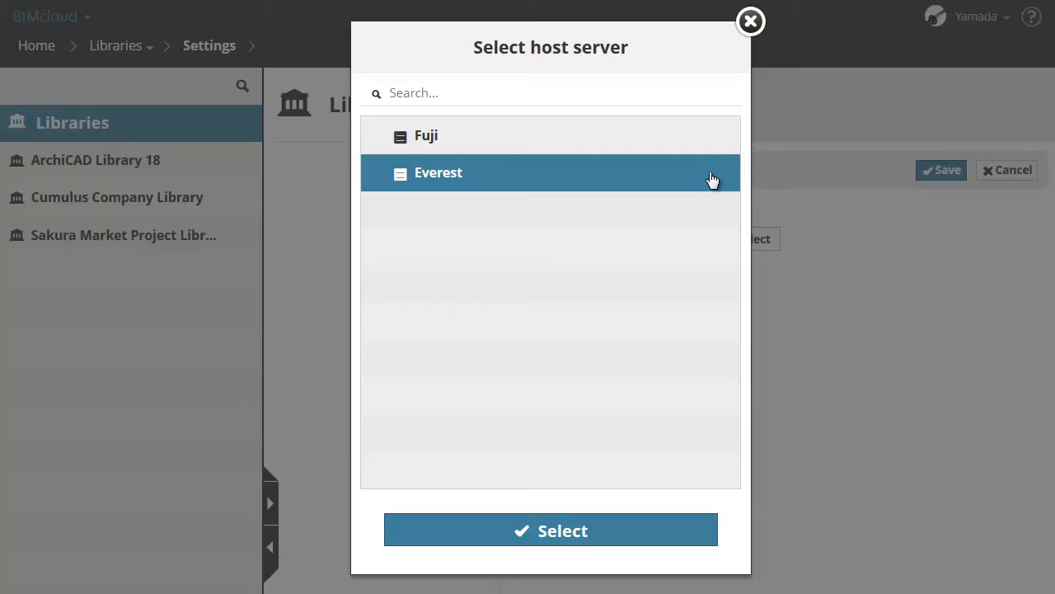
mouse_move(699, 140)
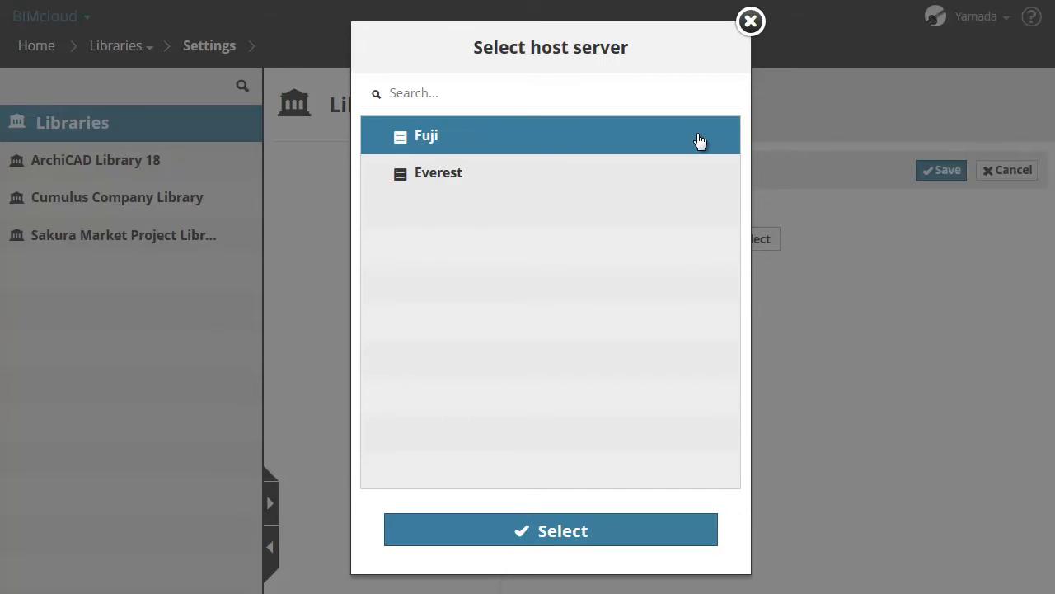
click(551, 530)
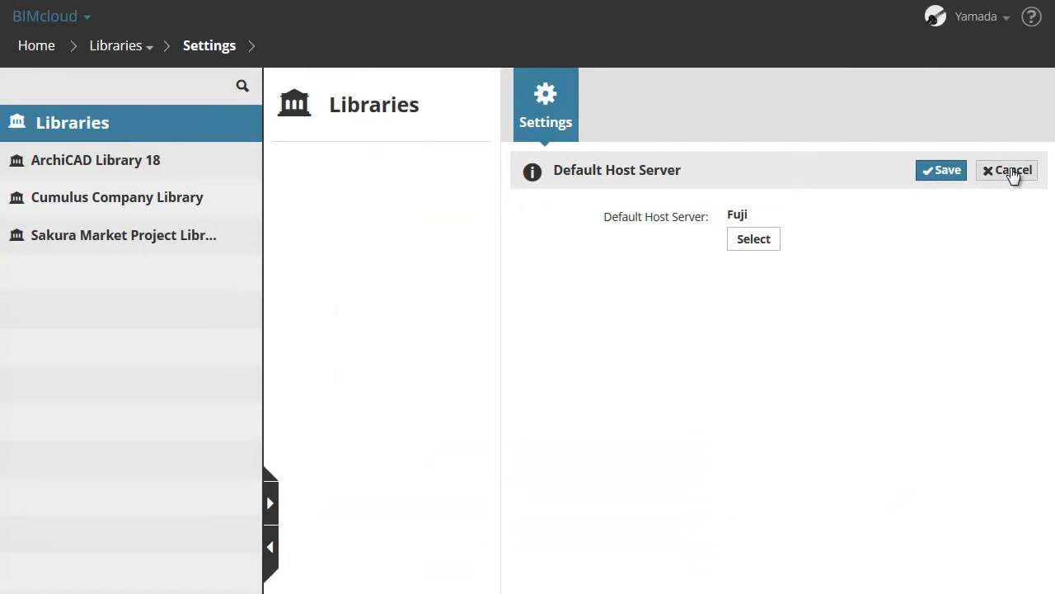
click(1013, 170)
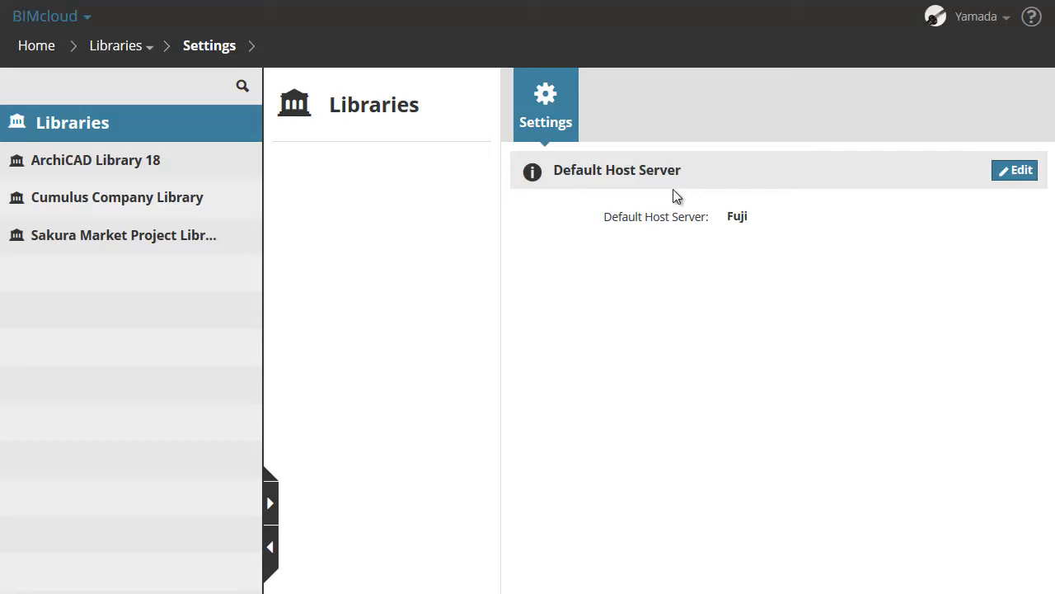
mouse_move(254, 168)
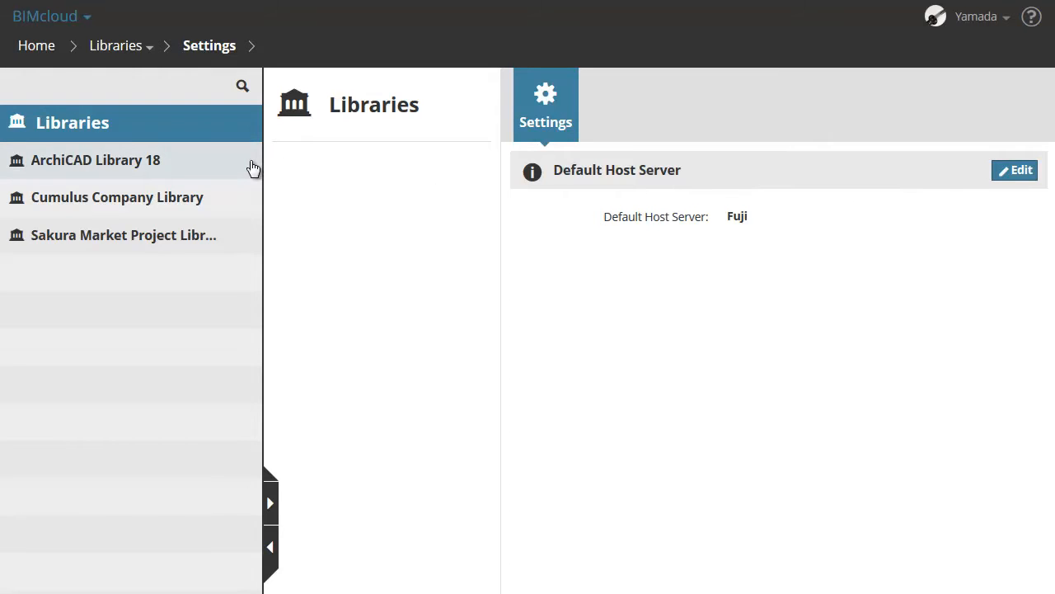
- Show ArchiCAD Library 18's details: 385.0 MB, hosted on Fuji
click(95, 160)
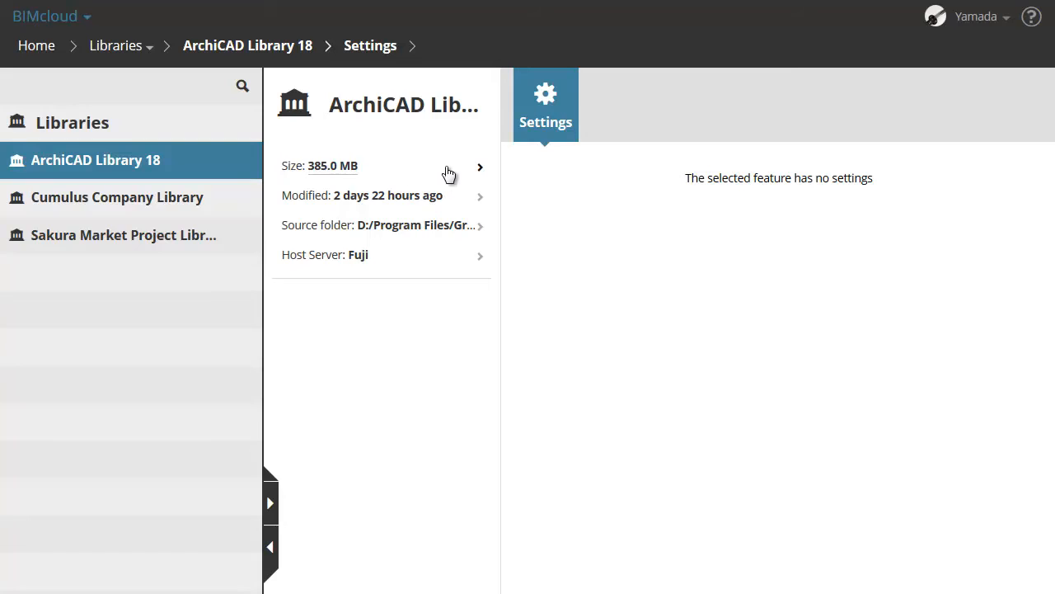
mouse_move(477, 171)
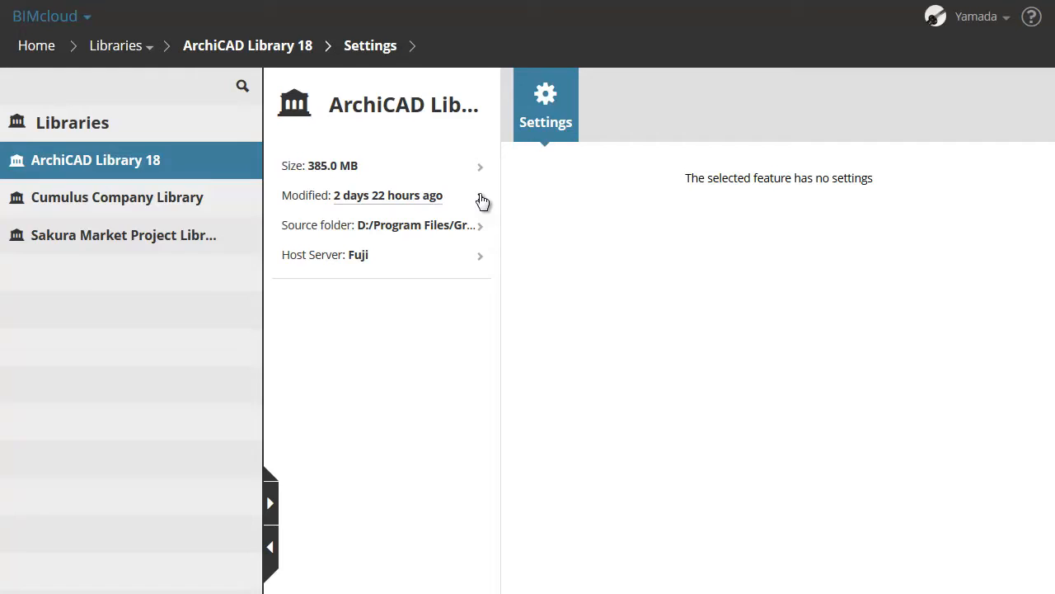
mouse_move(485, 231)
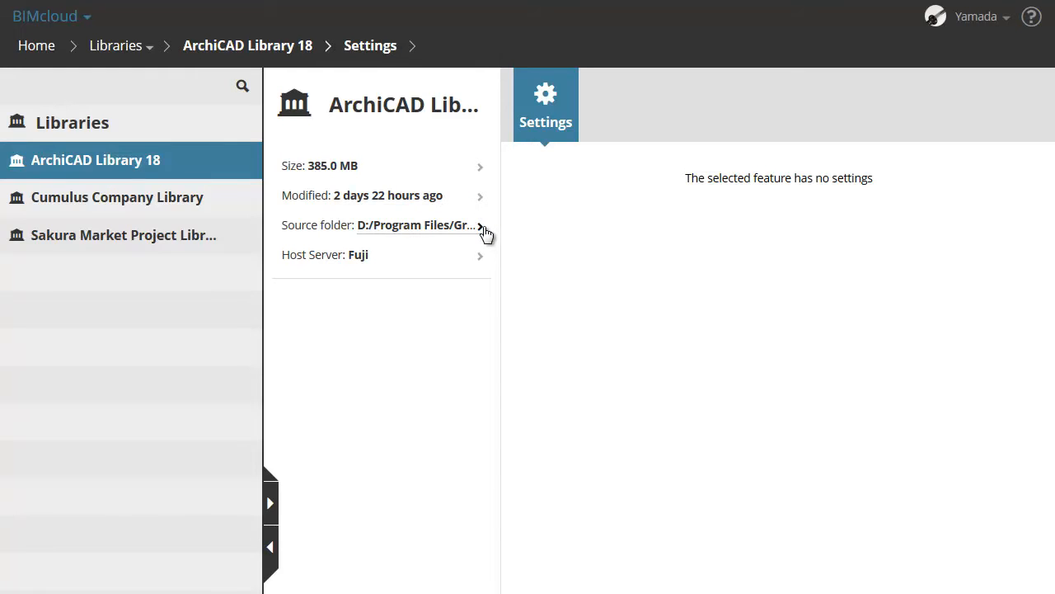
mouse_move(485, 241)
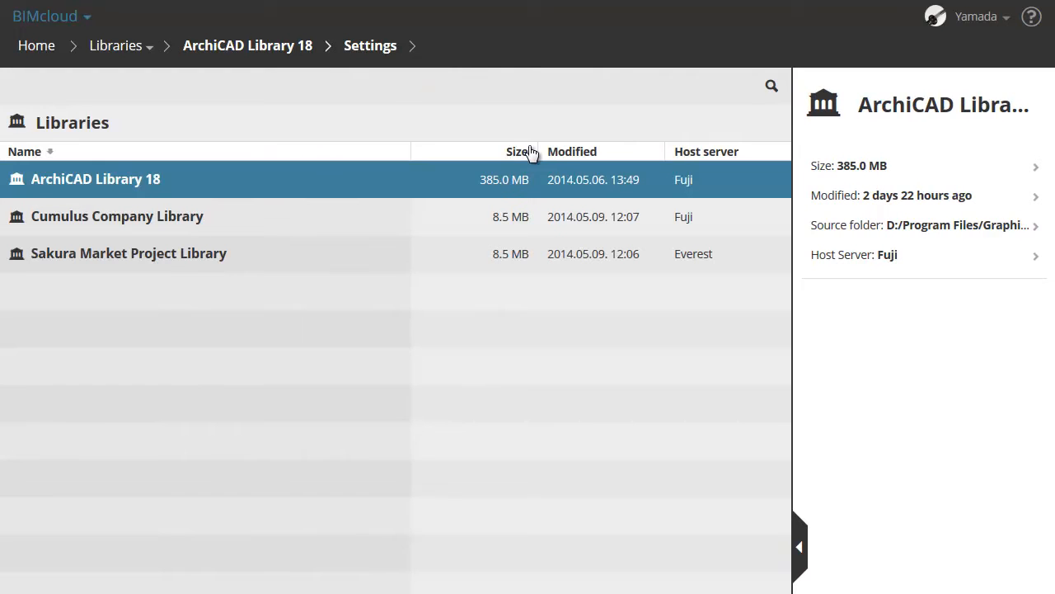
mouse_move(643, 157)
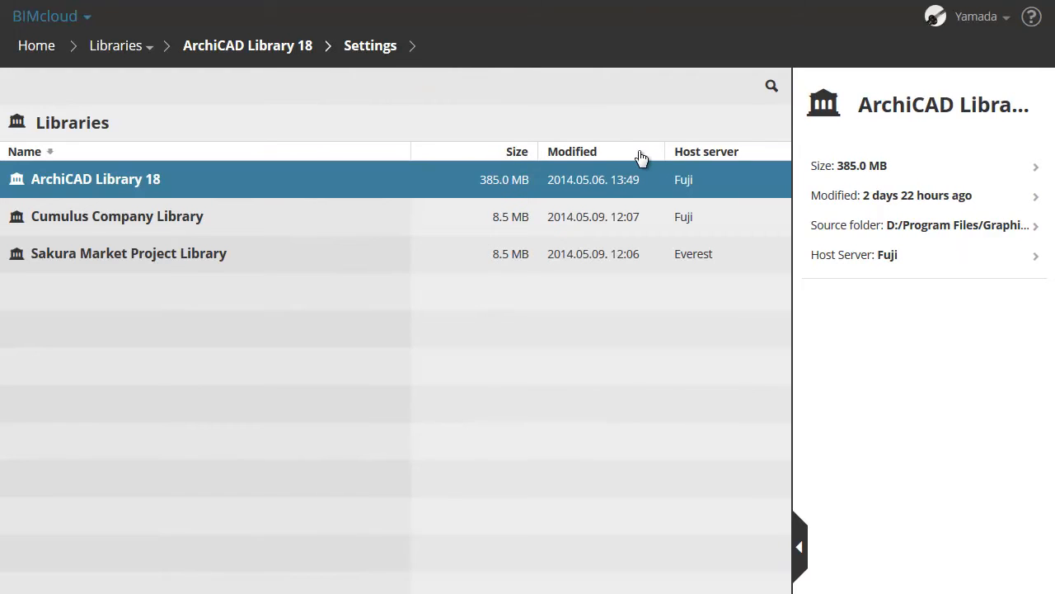
mouse_move(755, 157)
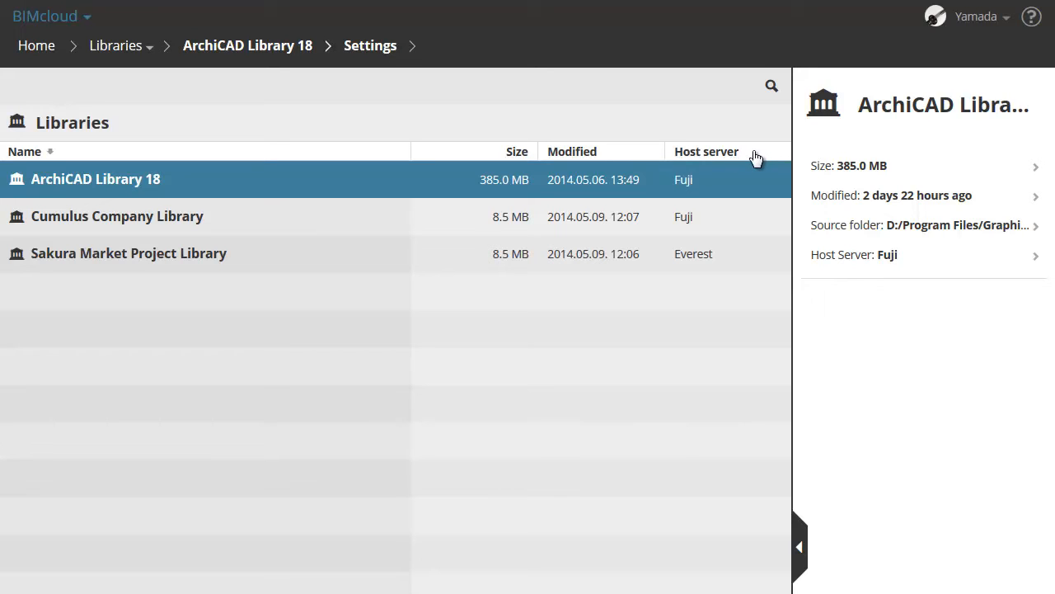
mouse_move(801, 534)
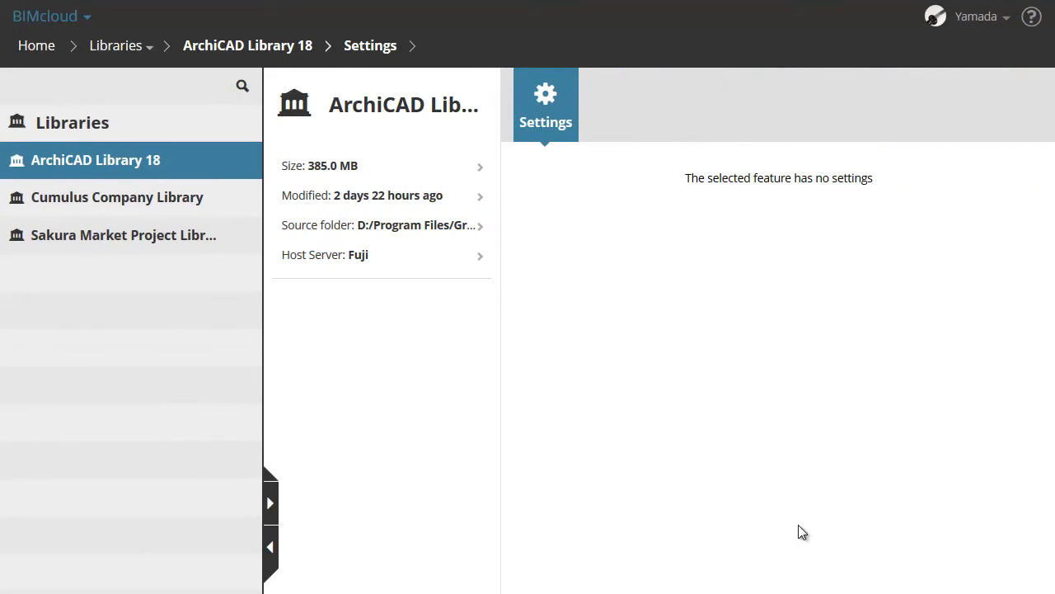
mouse_move(707, 215)
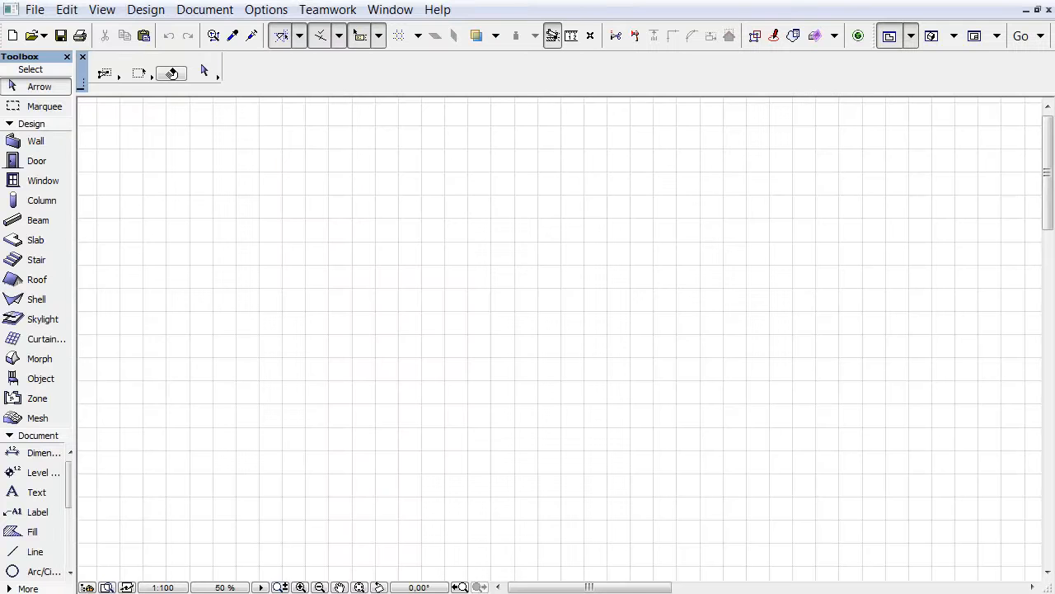
click(35, 10)
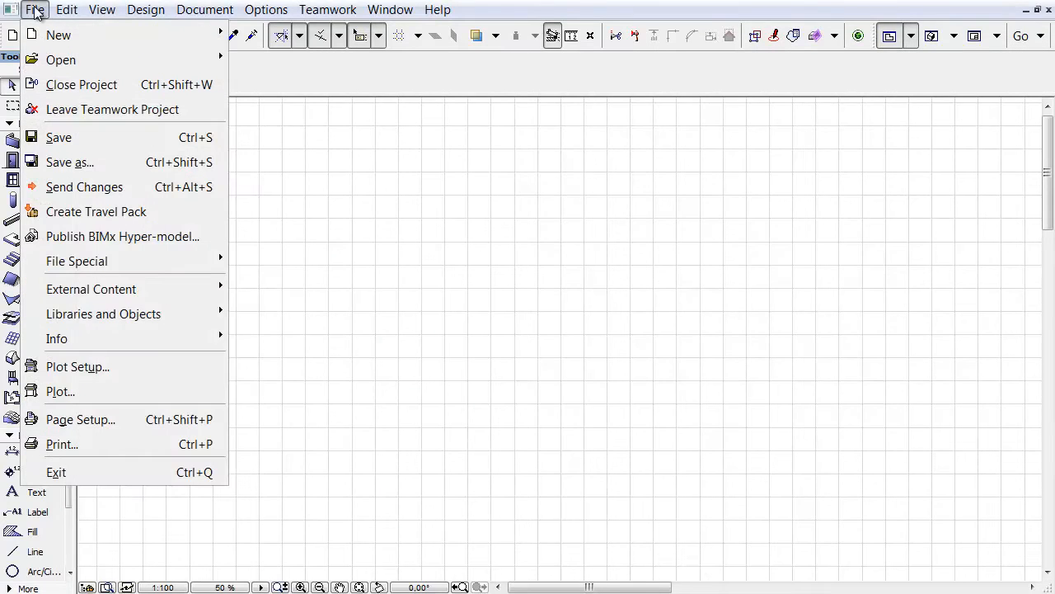
mouse_move(96, 211)
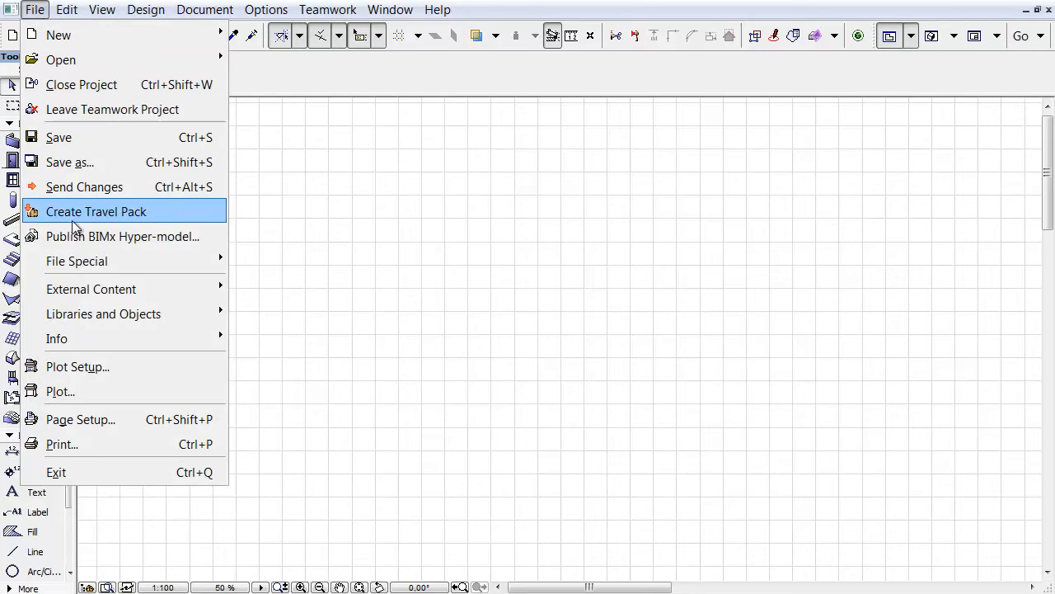
mouse_move(102, 313)
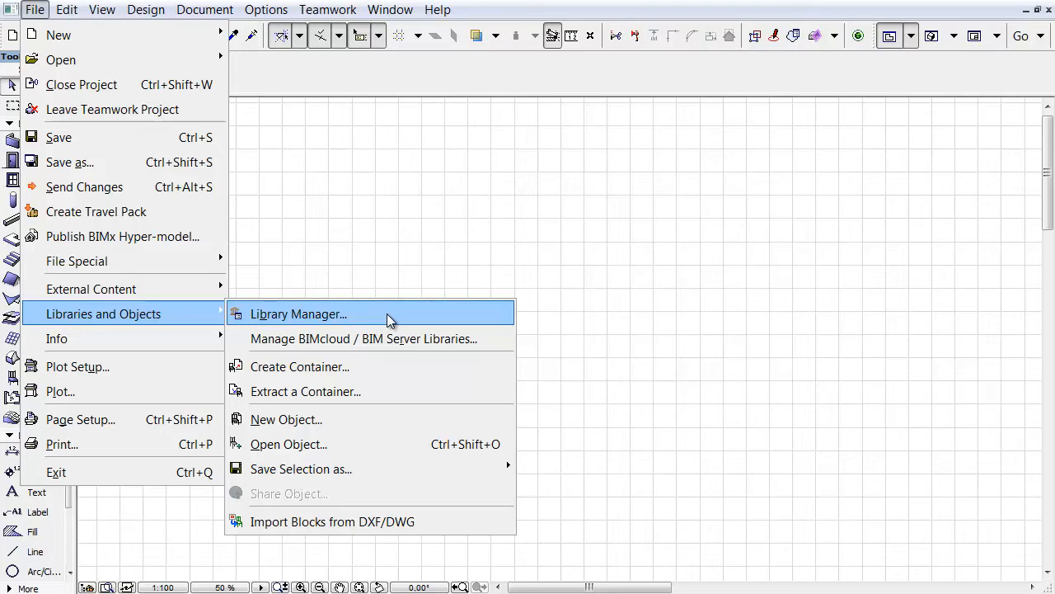
click(298, 314)
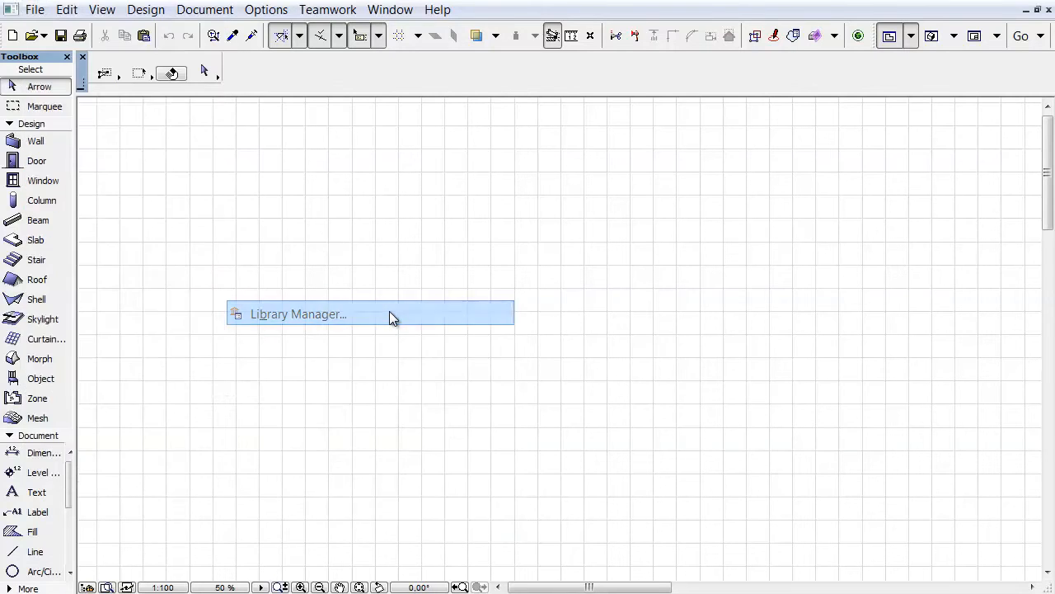
click(297, 314)
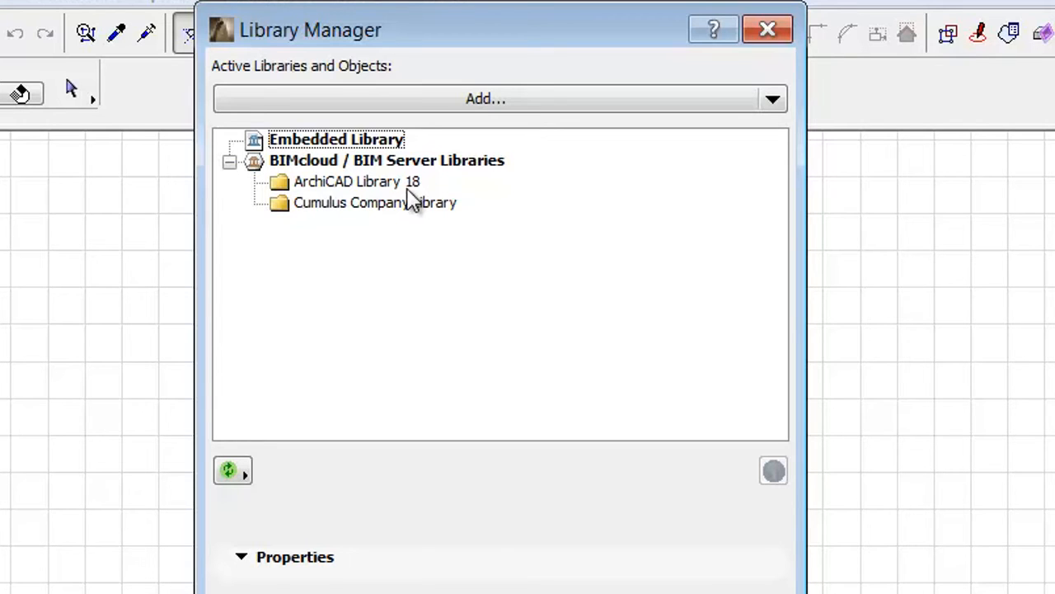
click(356, 181)
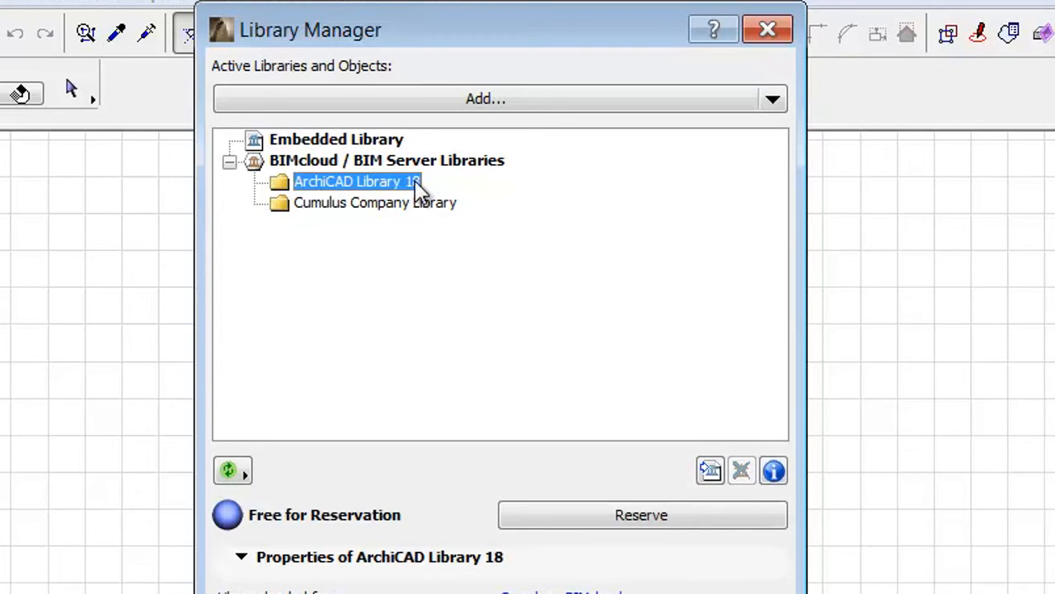
click(376, 202)
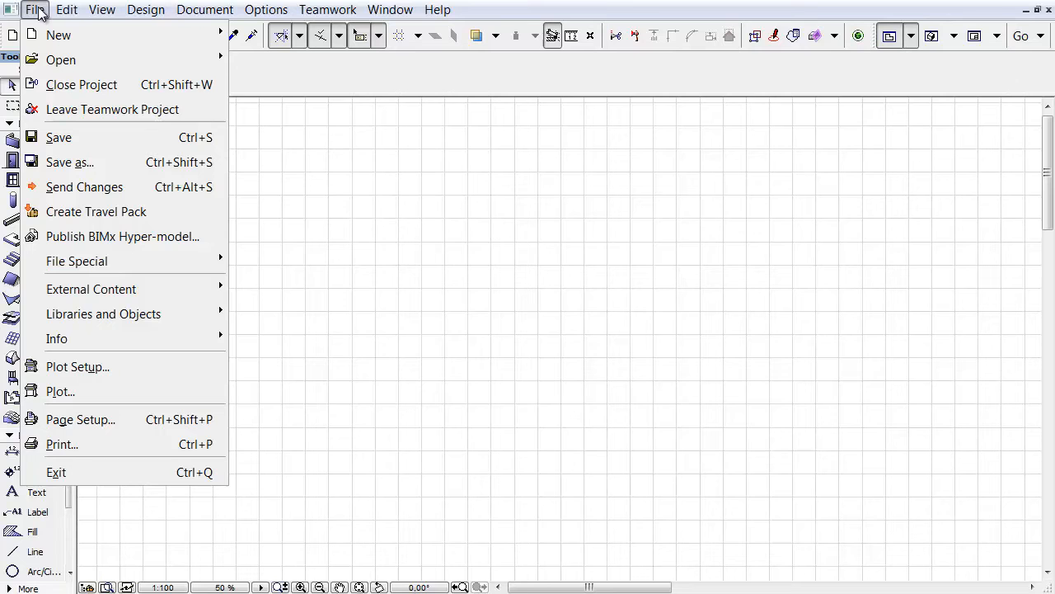
mouse_move(102, 313)
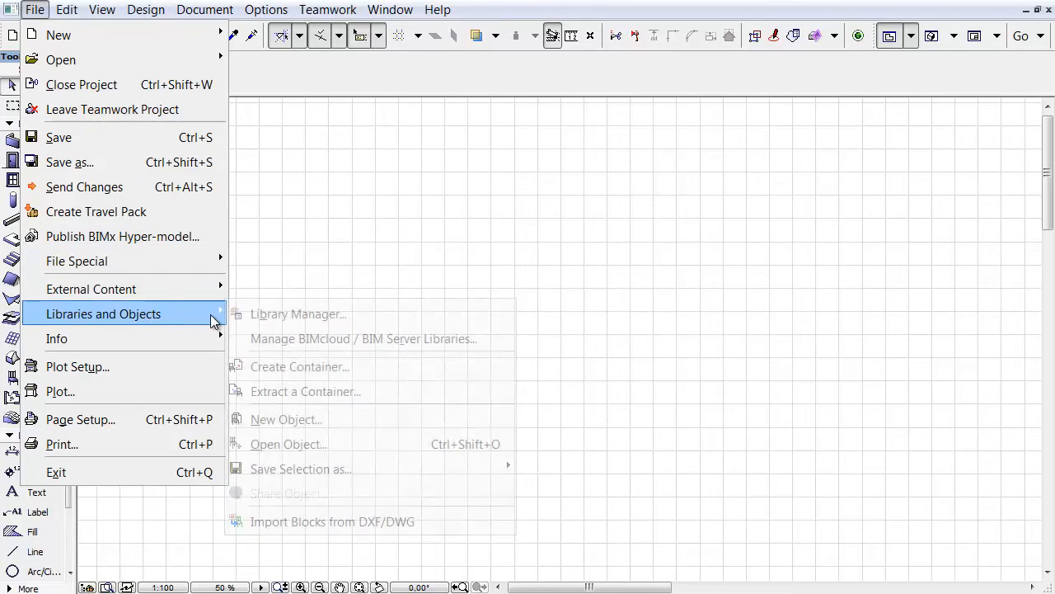
mouse_move(298, 313)
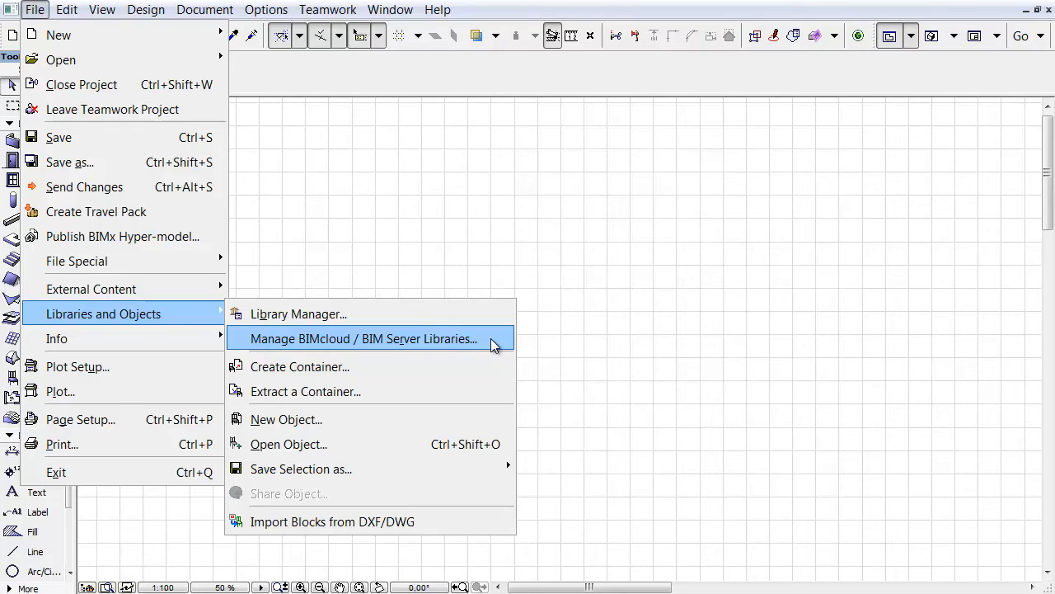
- Show Manage BIMcloud Libraries with ArchiCAD Library 18 selected and the stored users list expanded
click(362, 338)
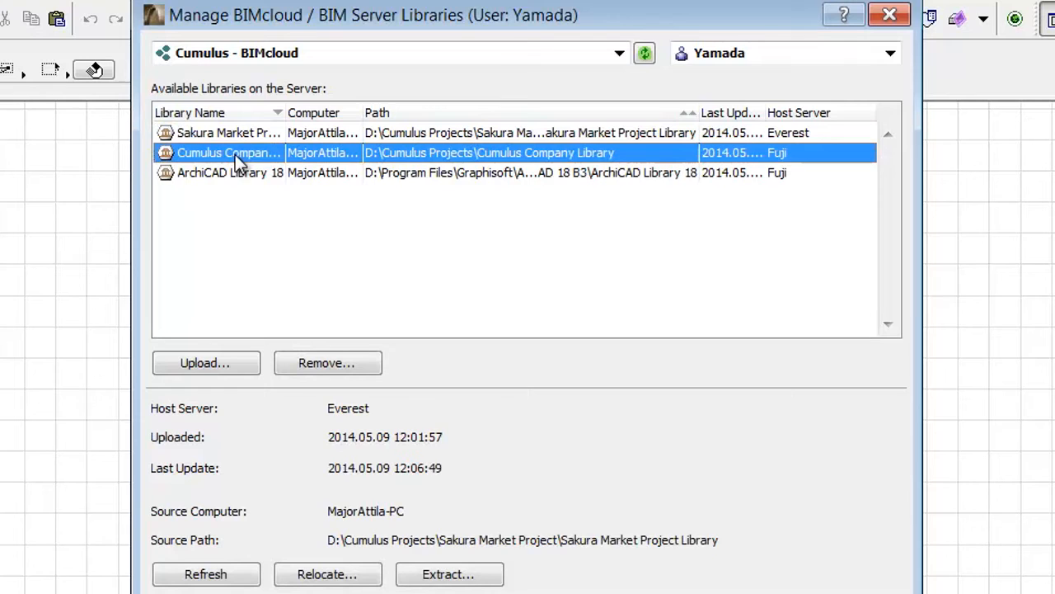
click(229, 173)
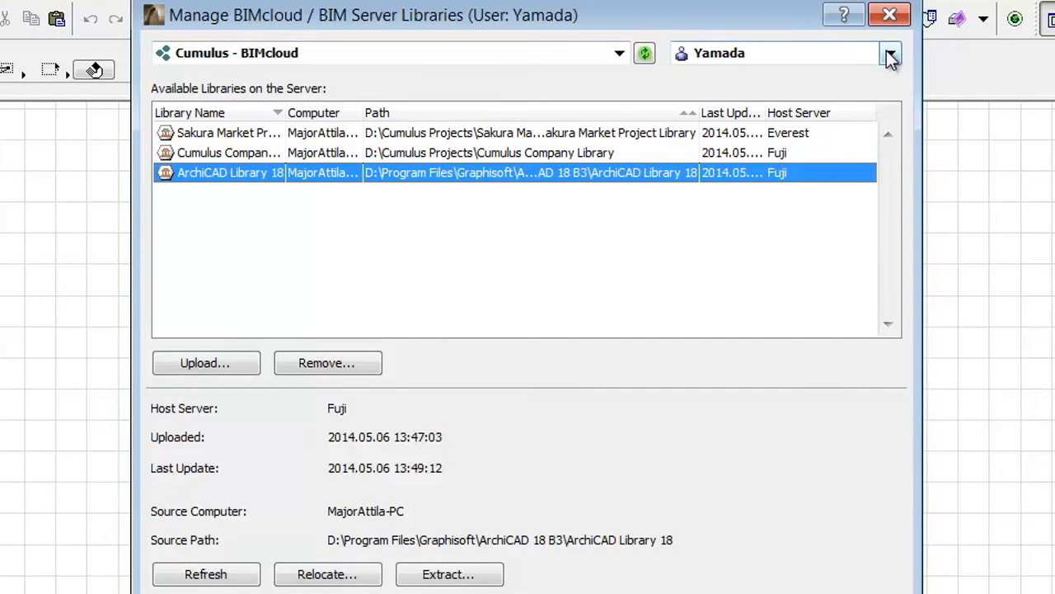
click(891, 53)
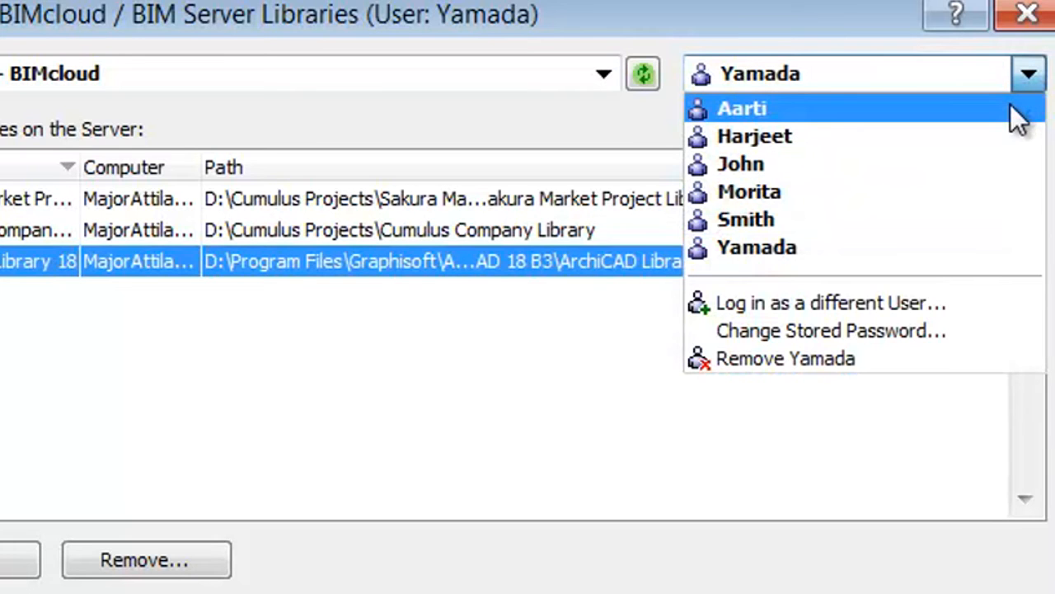
- Attempt an upload as user Aarti, get refused for missing permissions, and switch back to Yamada
click(742, 109)
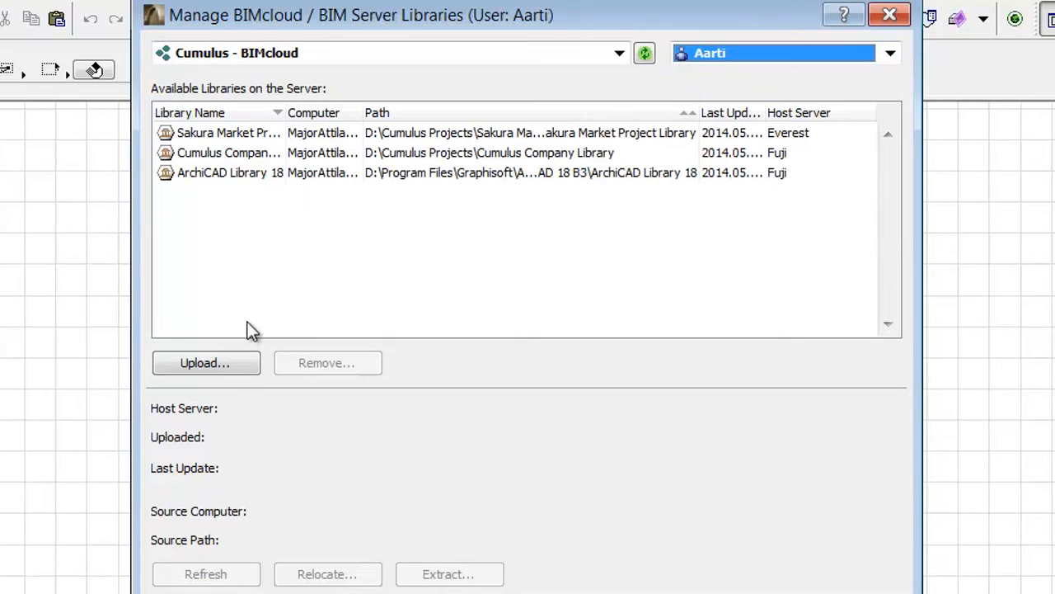
click(205, 363)
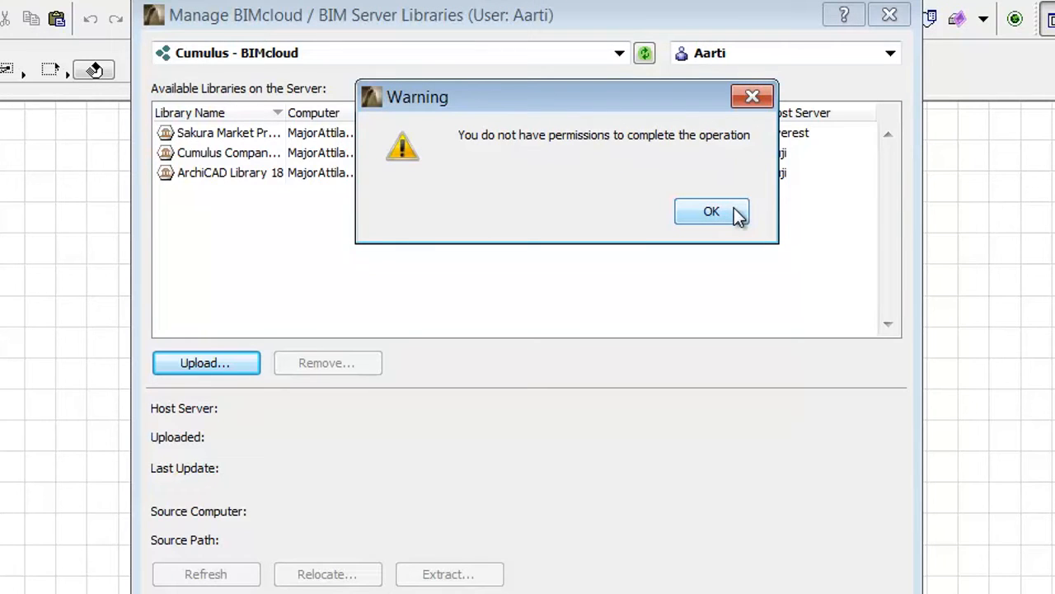
click(710, 211)
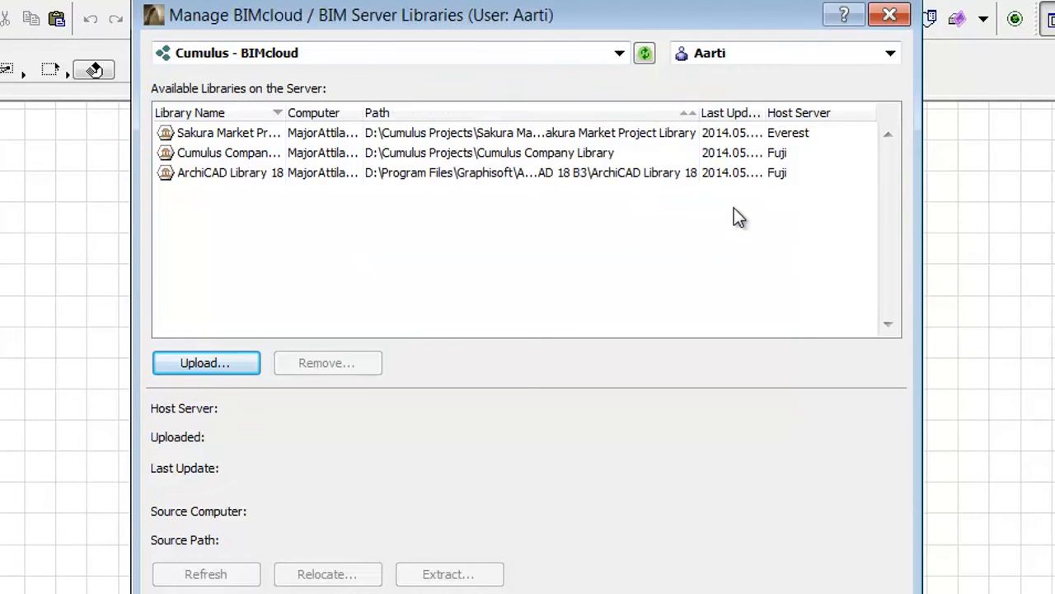
click(890, 53)
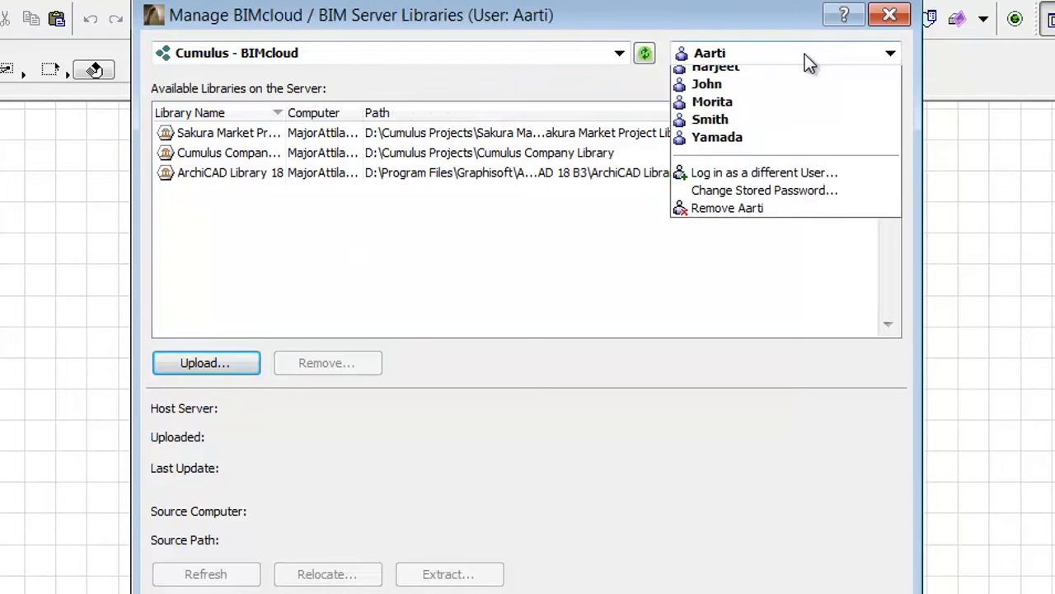
click(716, 137)
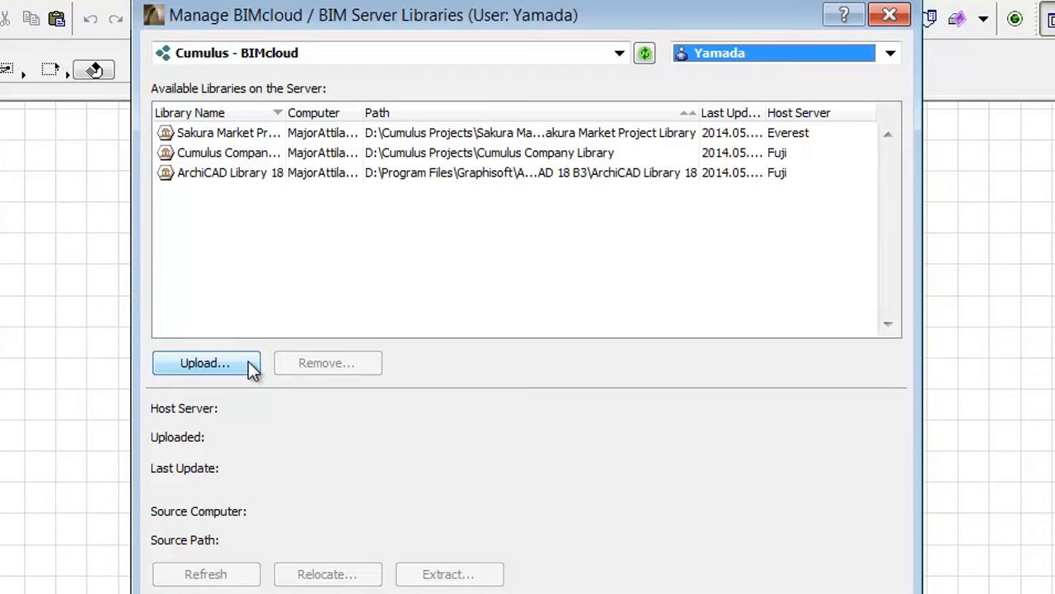
- Choose the Katori Center Project folder as the library to upload as Yamada
click(204, 363)
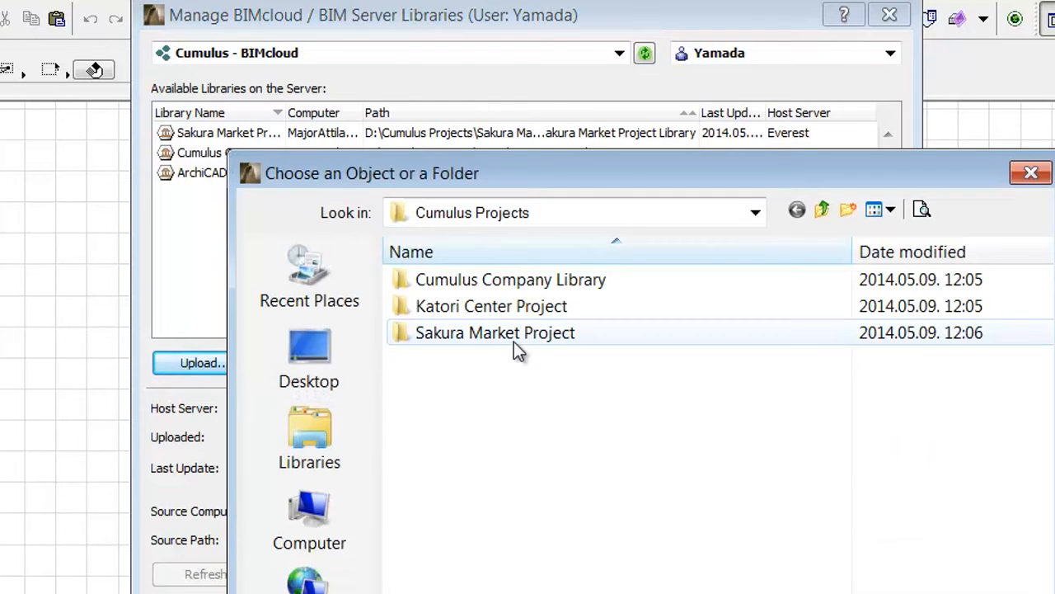
click(492, 306)
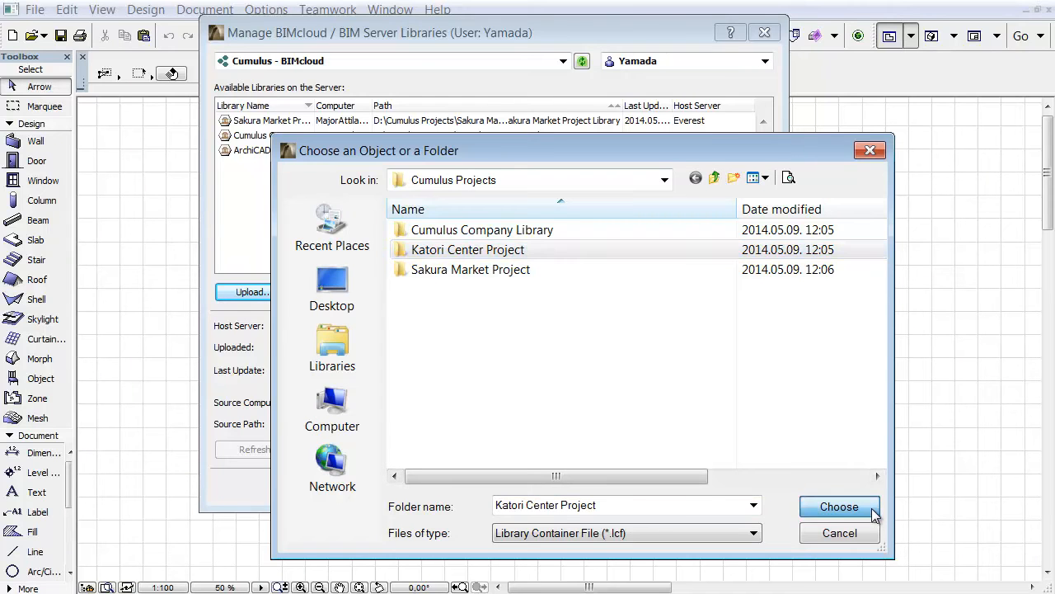
click(838, 506)
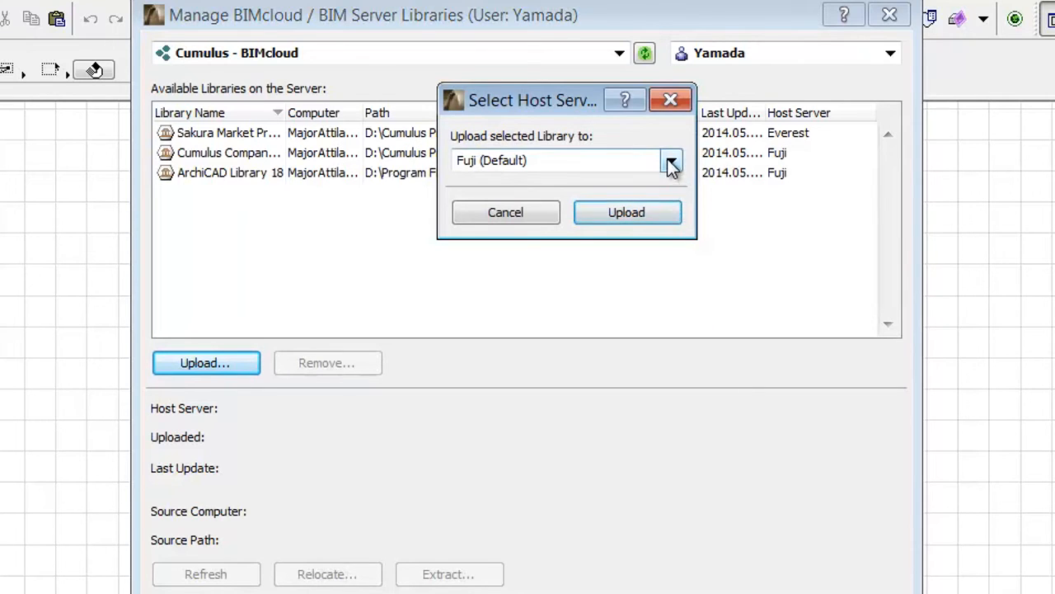
- Upload the Katori Center Project library to the Everest host server instead of Fuji
click(671, 160)
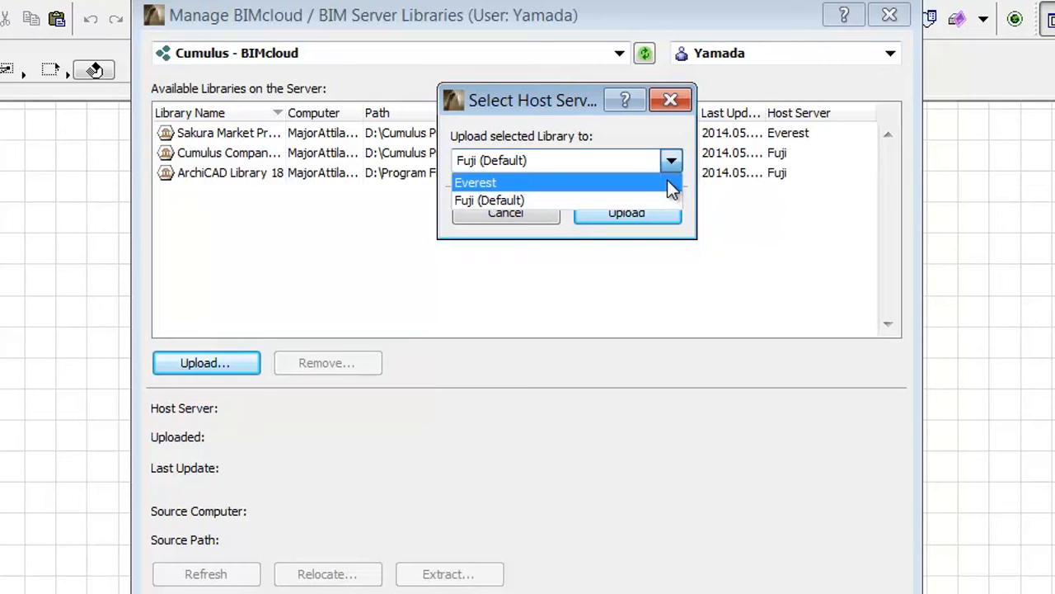
click(475, 182)
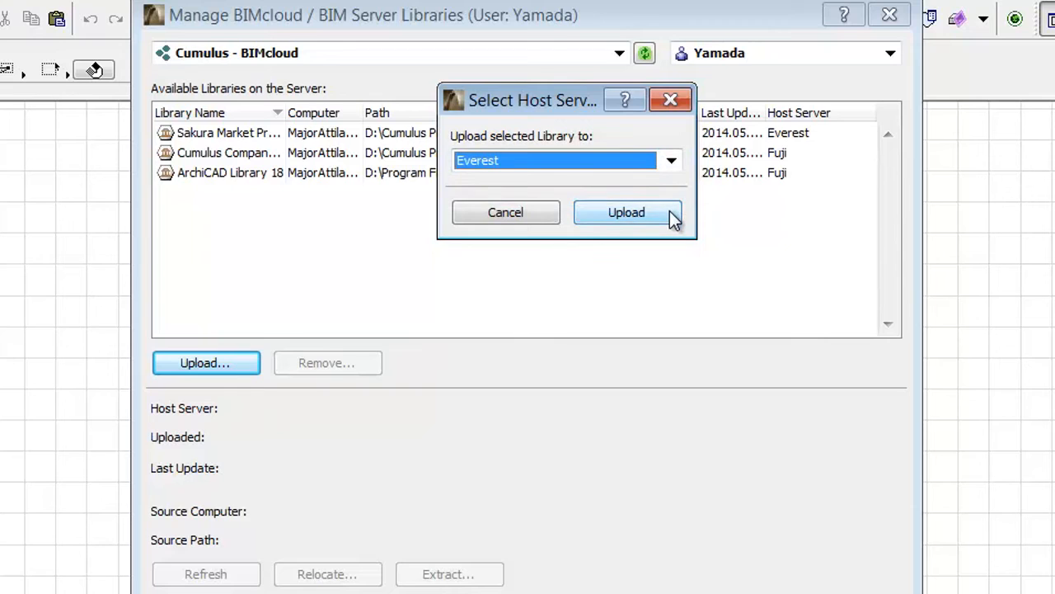
click(626, 211)
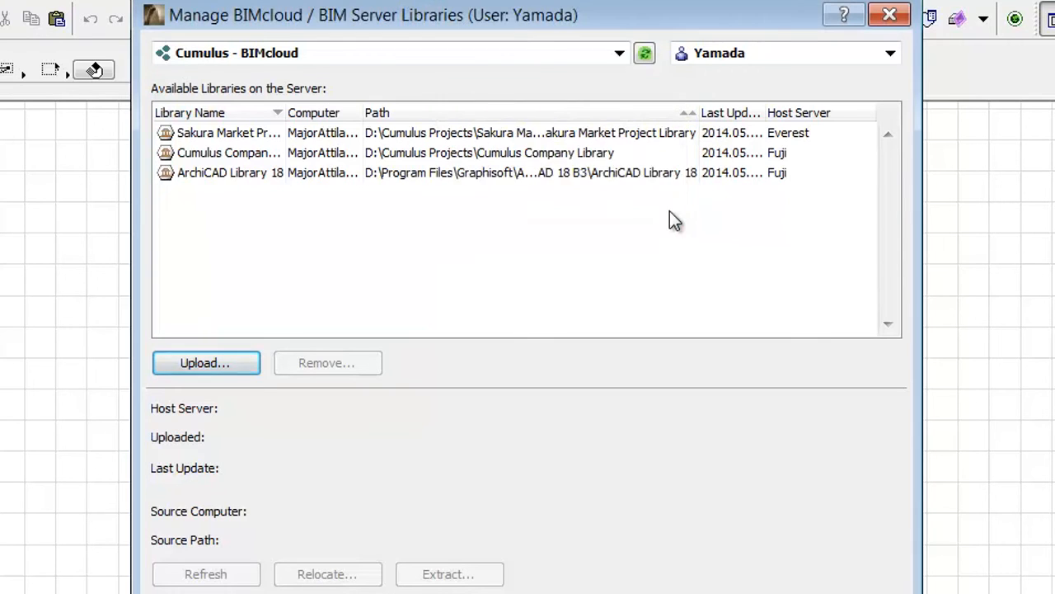
- Confirm Katori Center Project appears on Everest, then select the Sakura Market Project Library entry
click(204, 363)
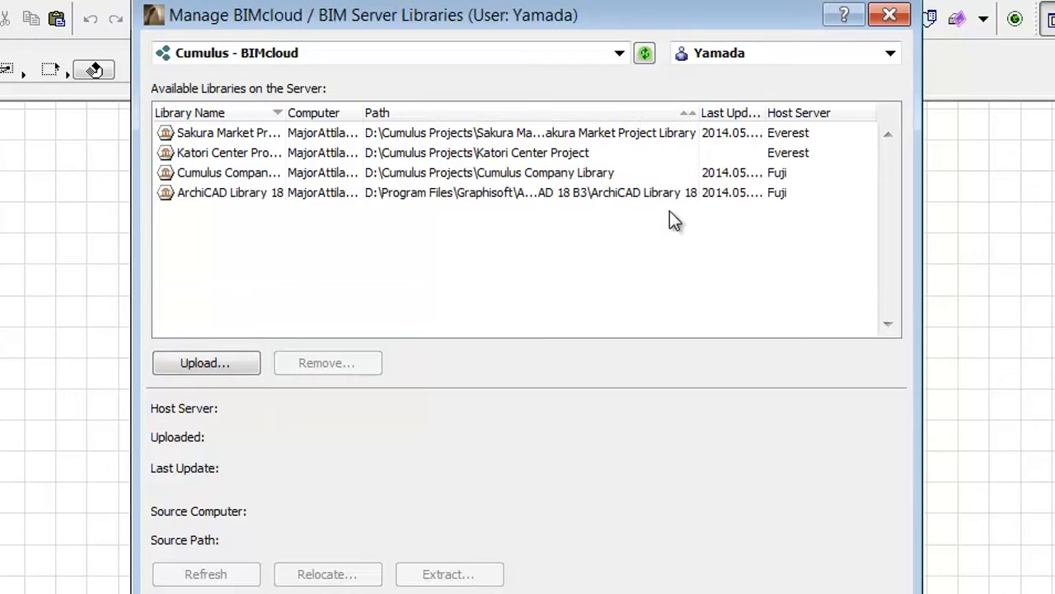
click(798, 112)
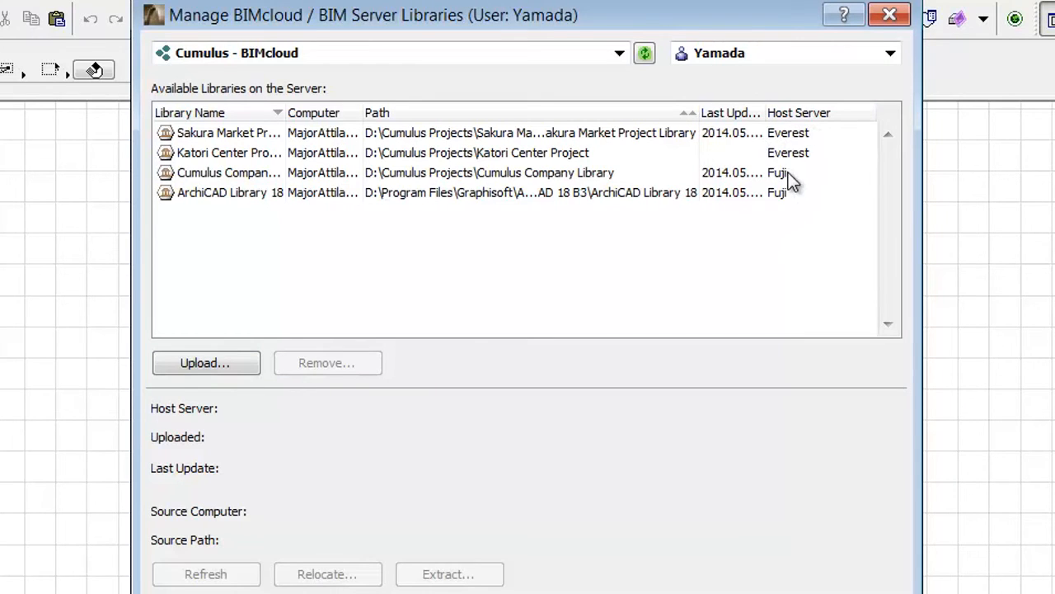
mouse_move(773, 201)
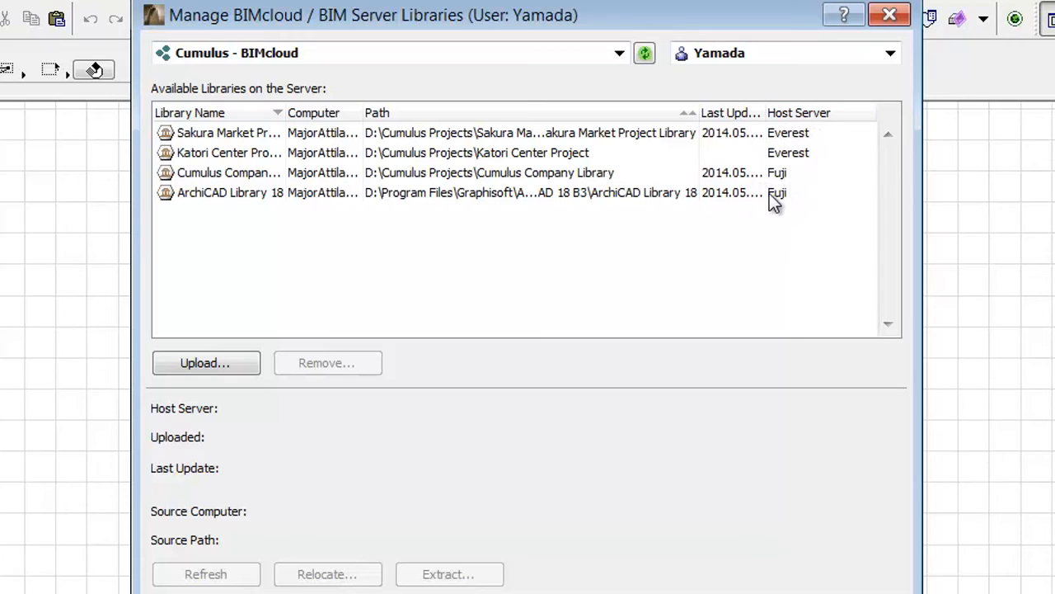
mouse_move(805, 204)
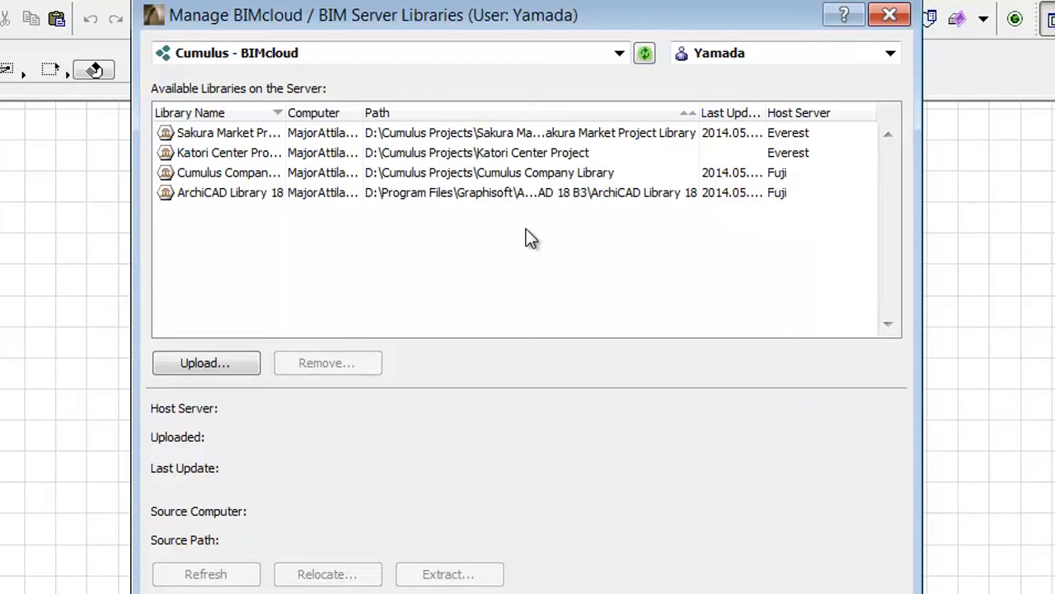
mouse_move(251, 197)
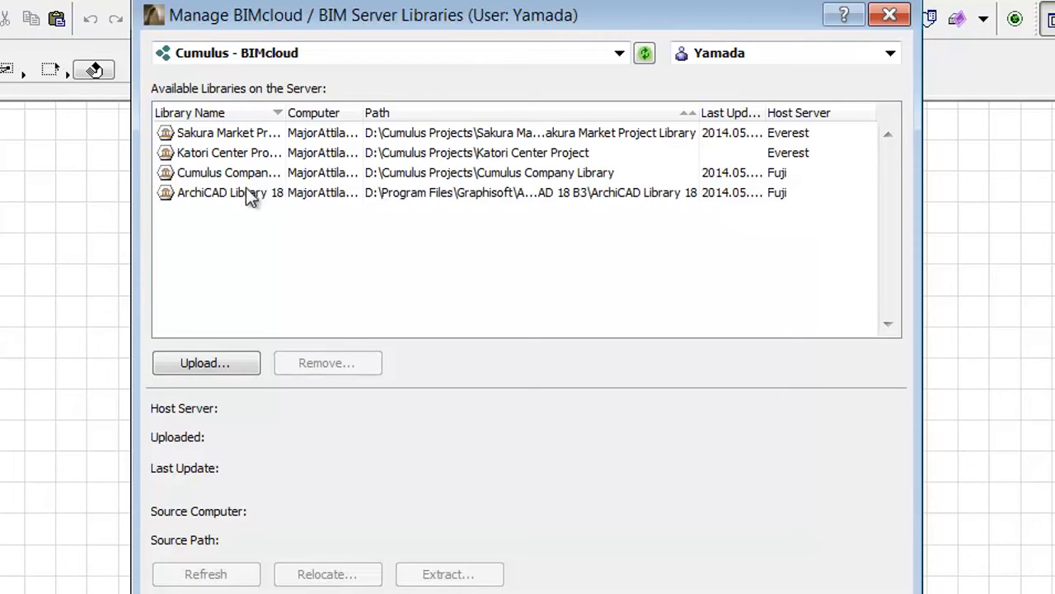
click(227, 132)
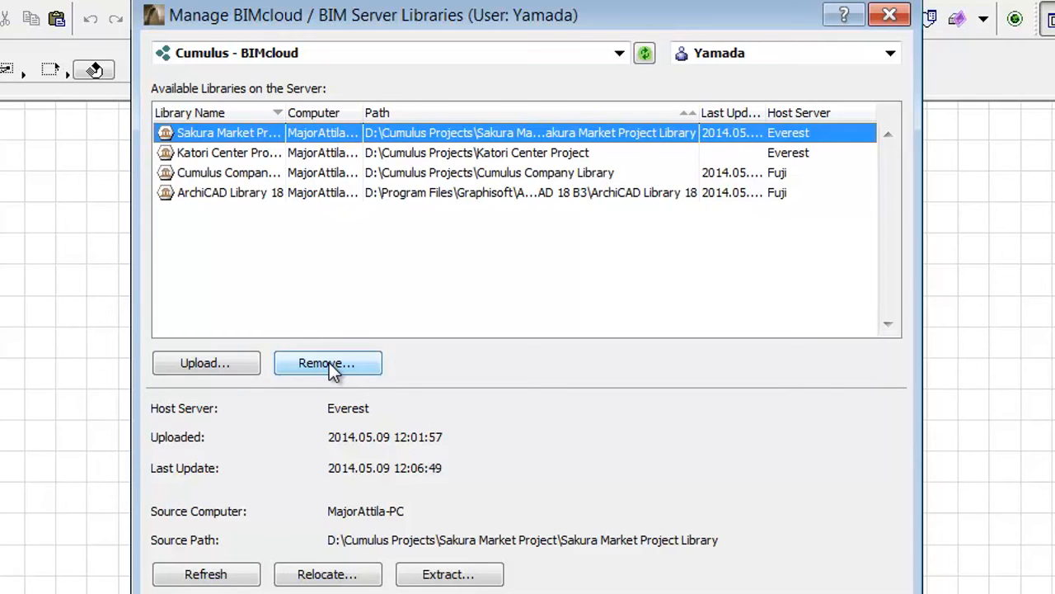
mouse_move(277, 484)
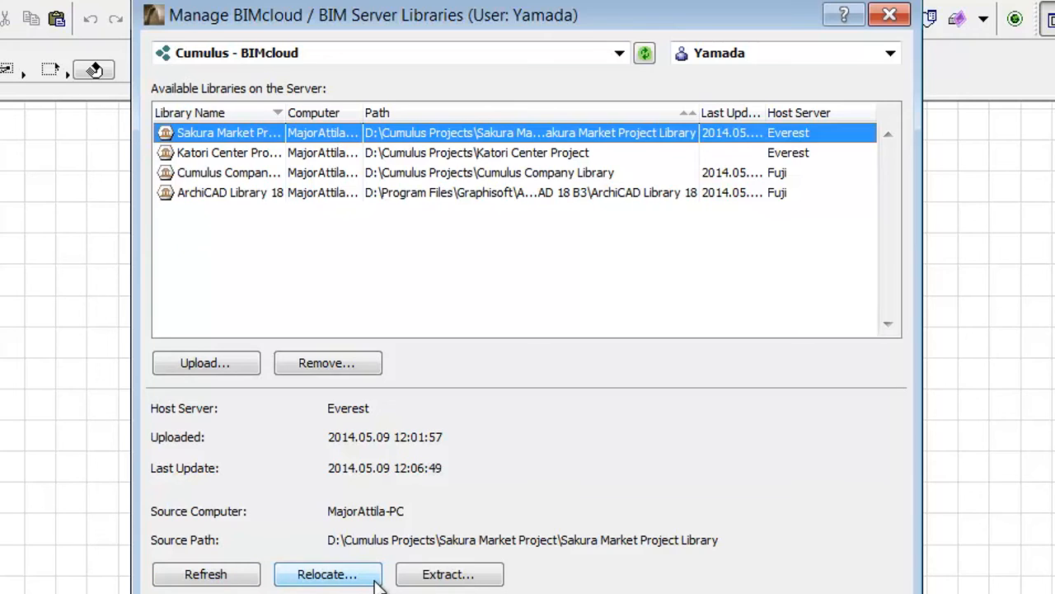
mouse_move(375, 581)
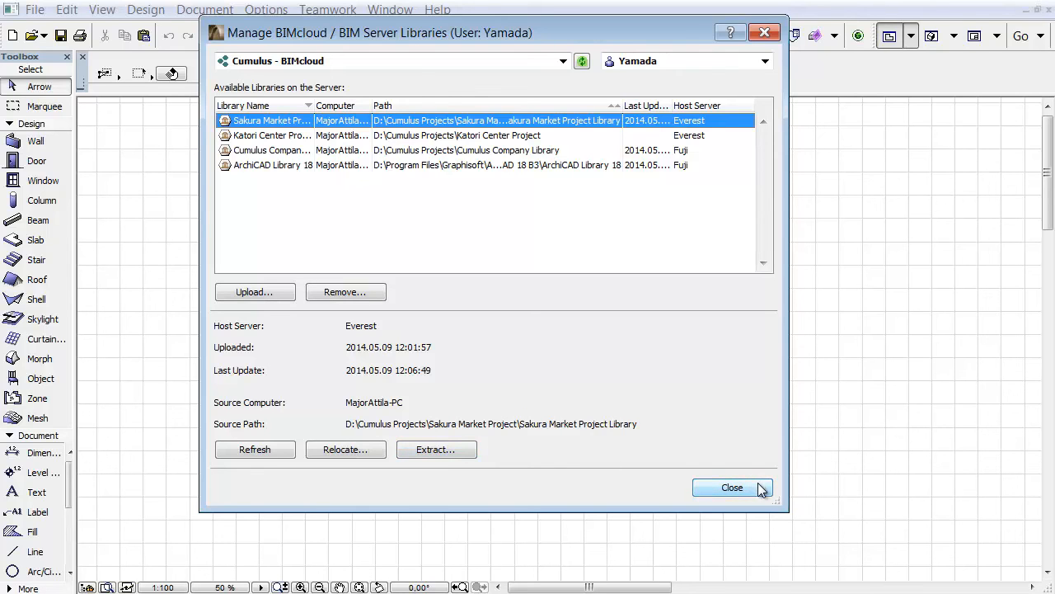
- Close the server libraries manager, returning to the floor plan
click(732, 488)
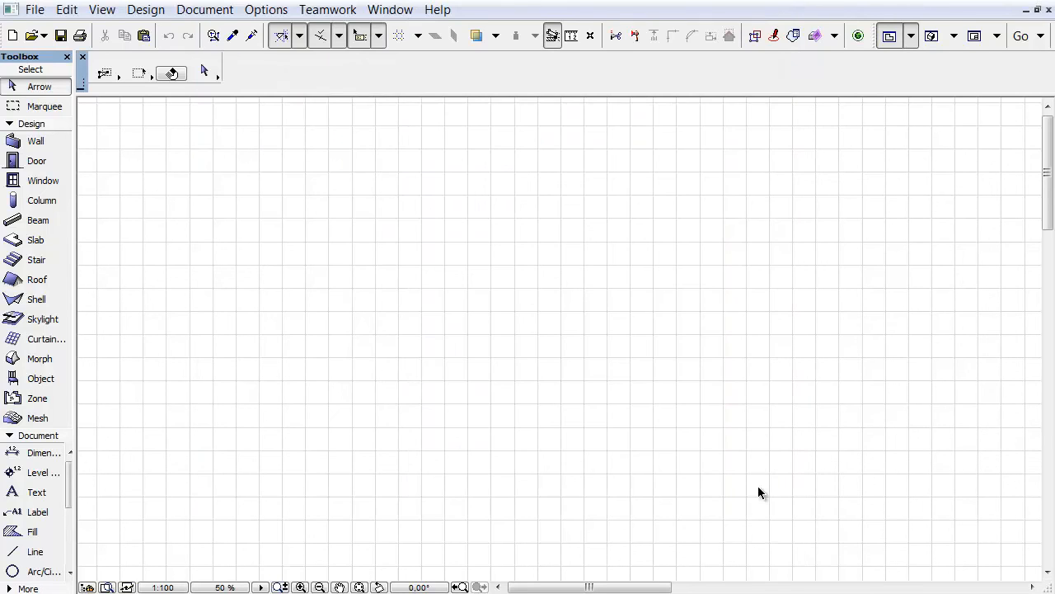
- Open Library Manager from the File menu and reserve the server libraries as Editable
click(35, 10)
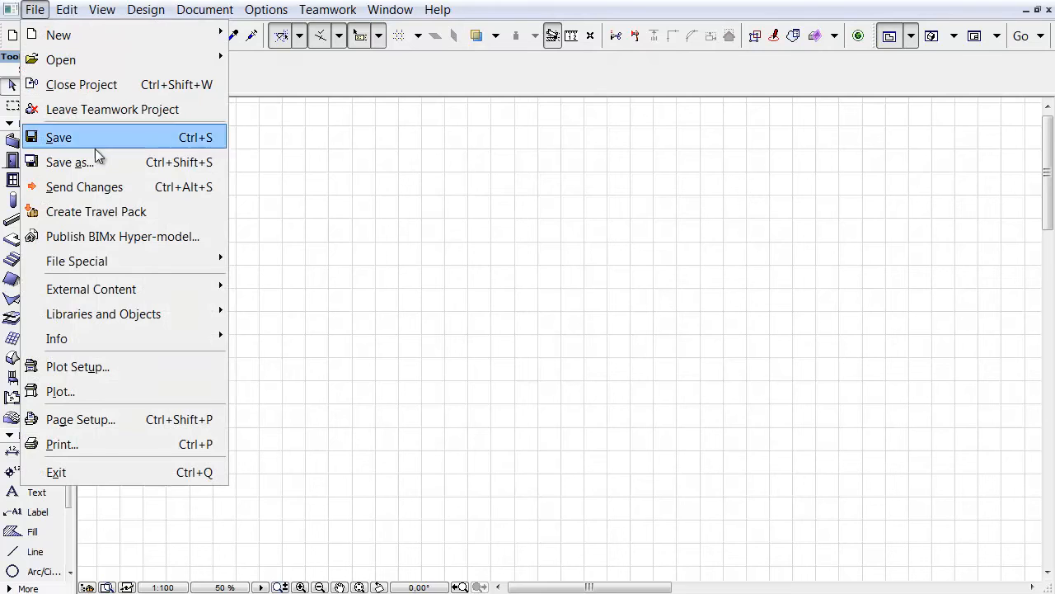
mouse_move(102, 313)
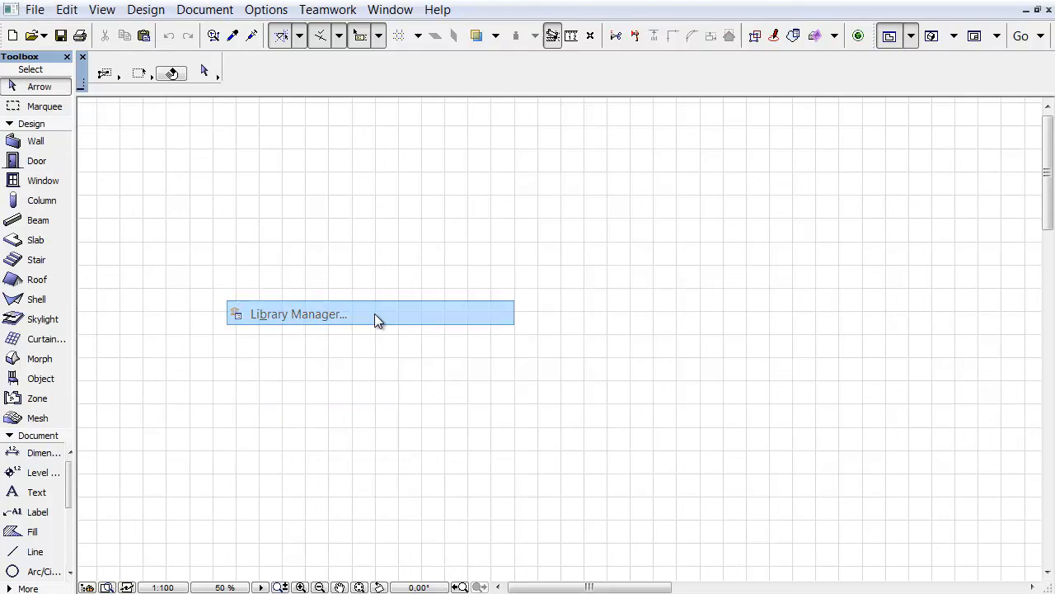
click(298, 313)
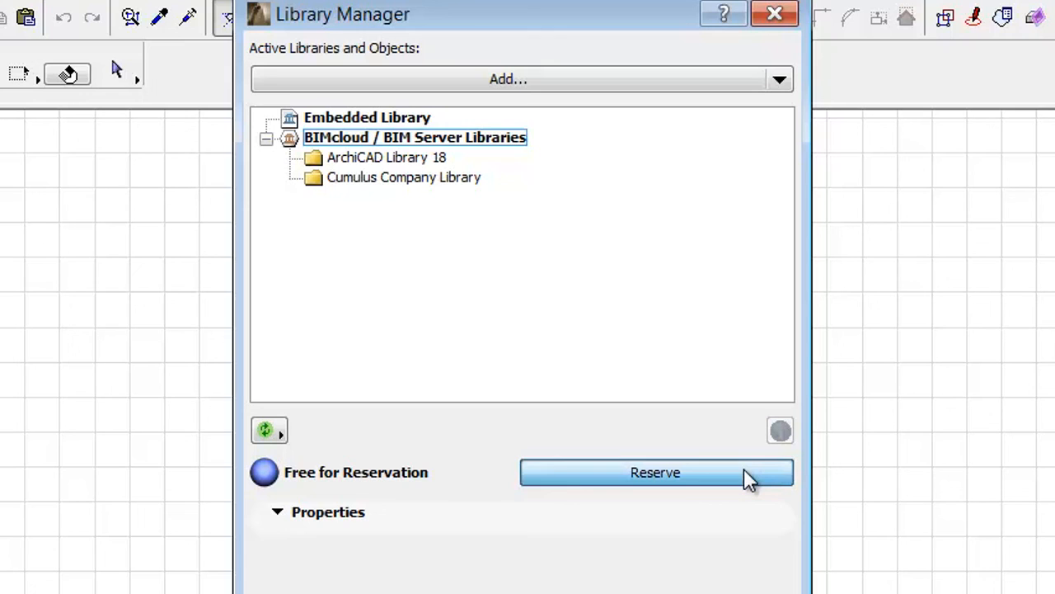
click(656, 472)
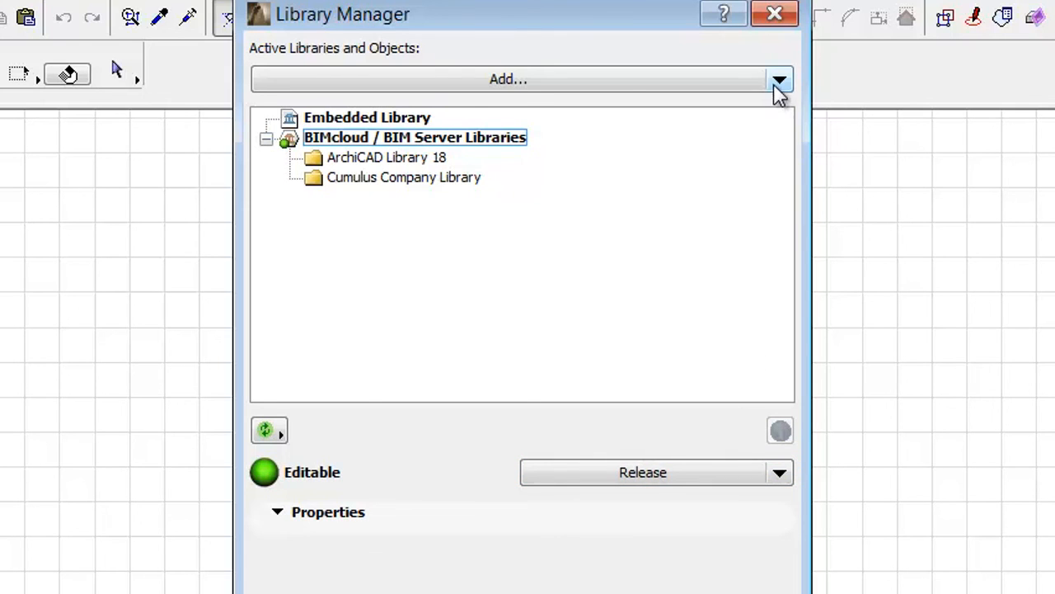
- Add the Katori Center Project BIMcloud library to the project and confirm the Library Manager settings
click(778, 79)
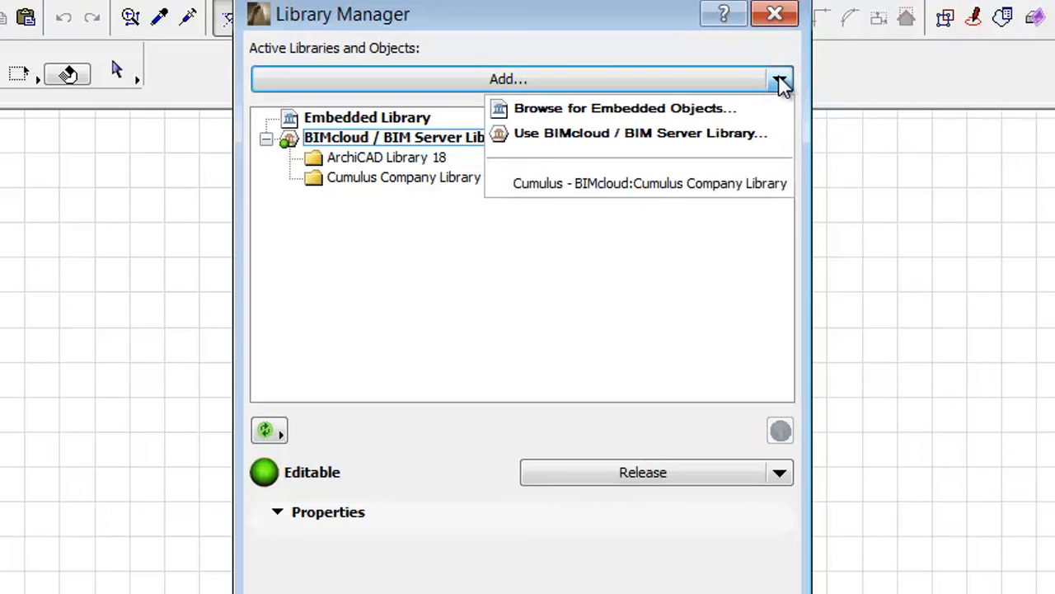
mouse_move(640, 132)
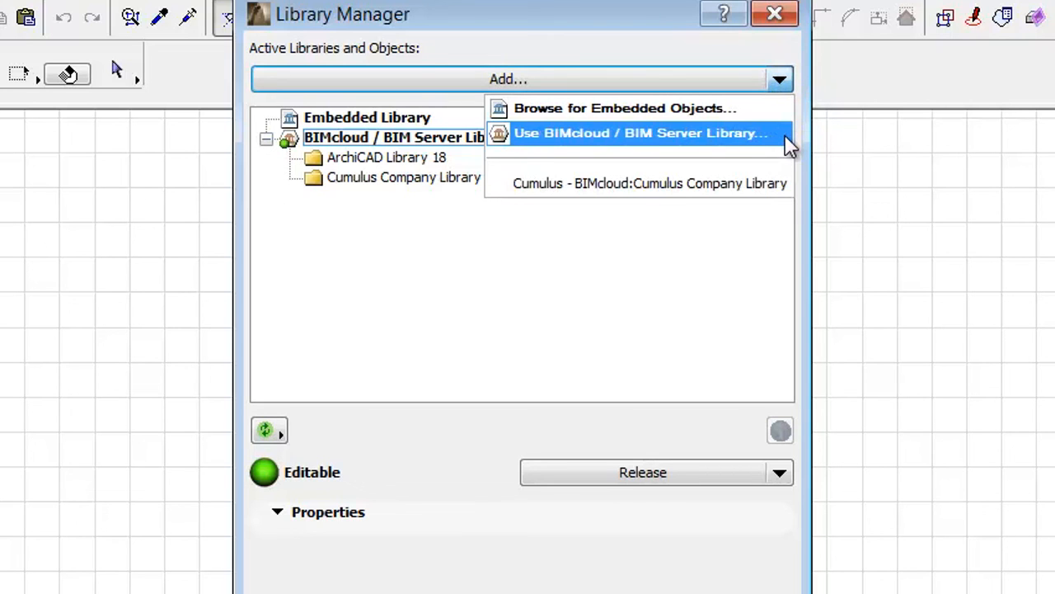
click(641, 132)
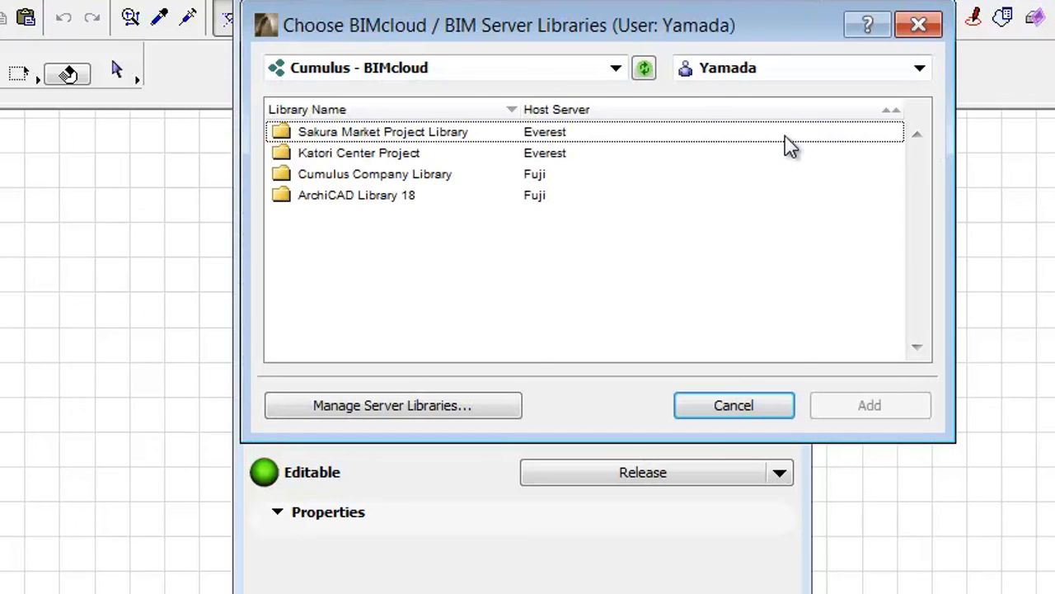
click(799, 68)
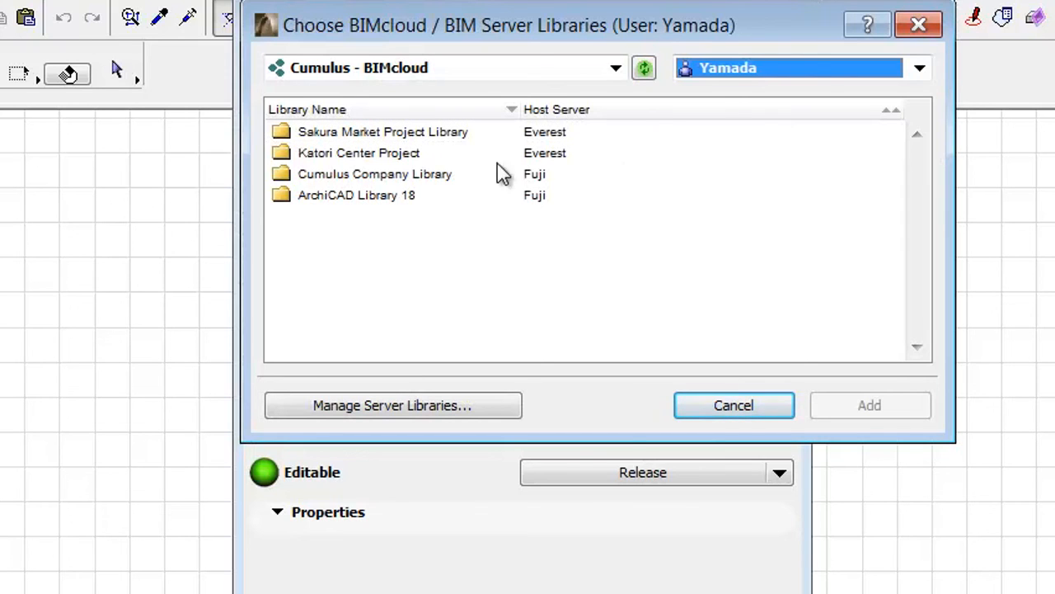
click(360, 152)
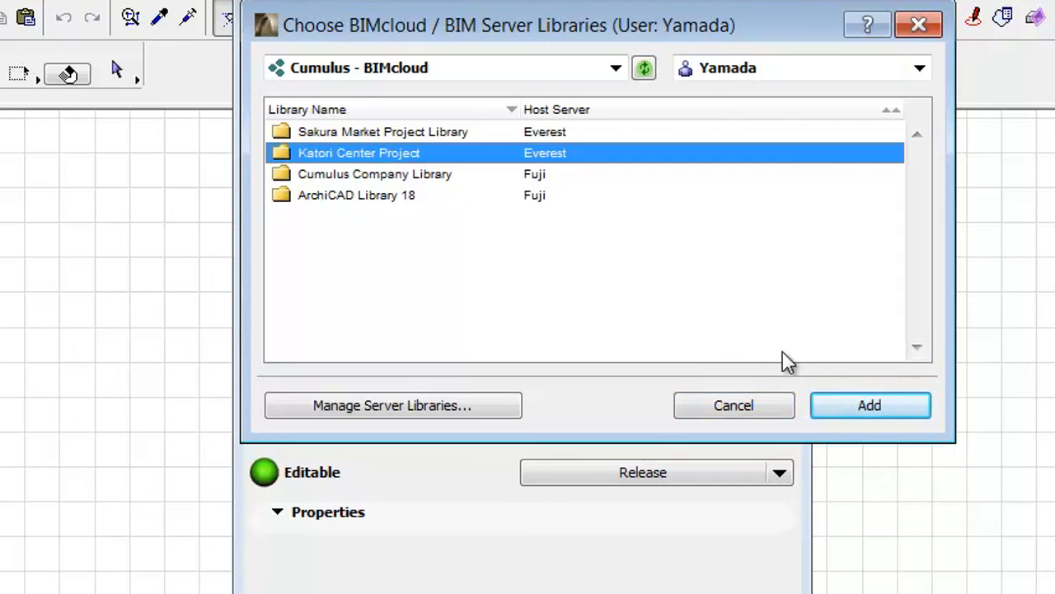
click(869, 405)
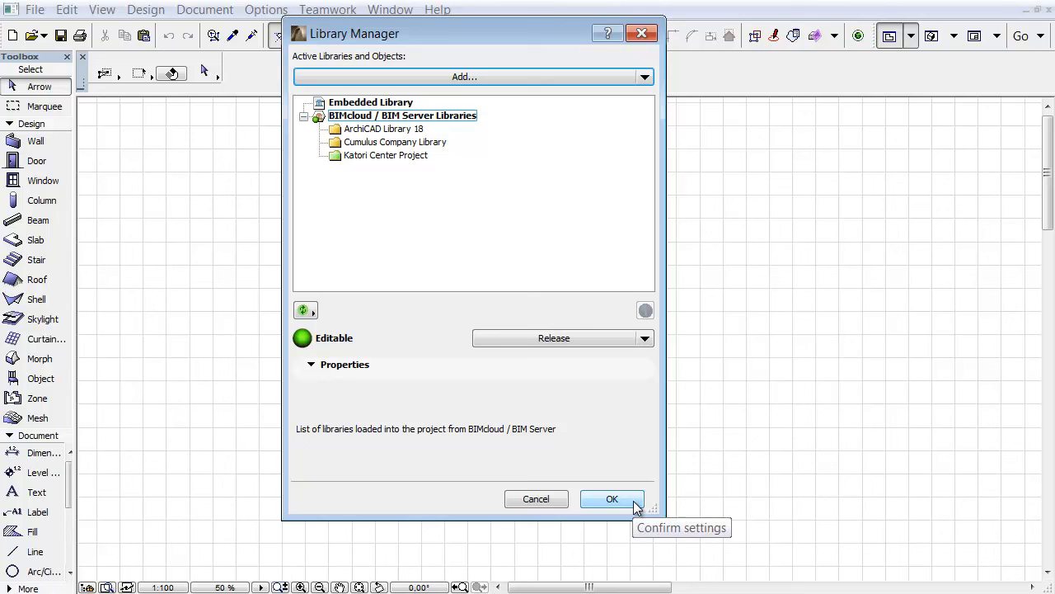
click(611, 497)
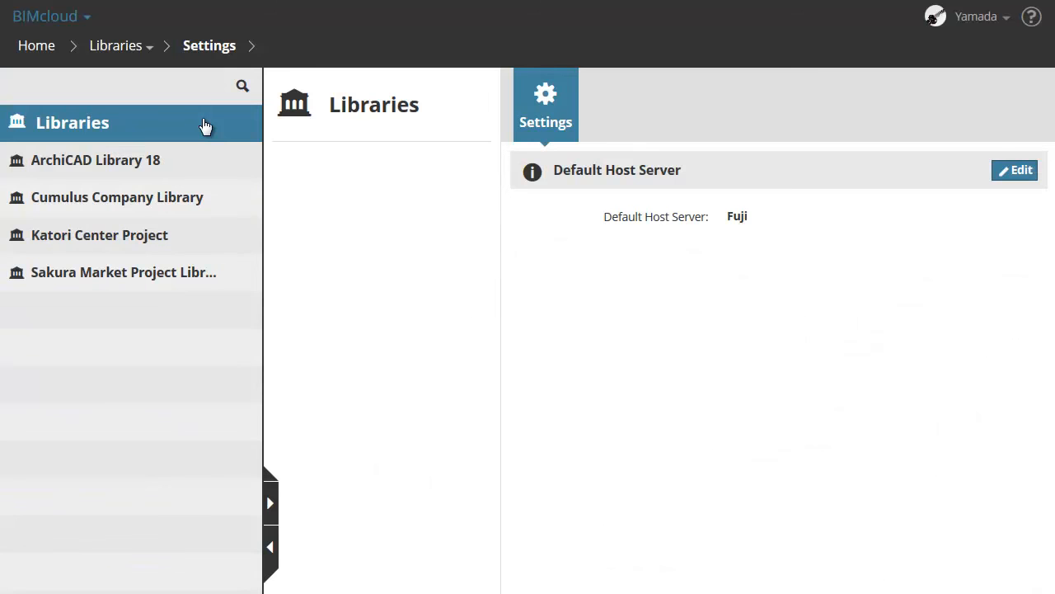
mouse_move(214, 227)
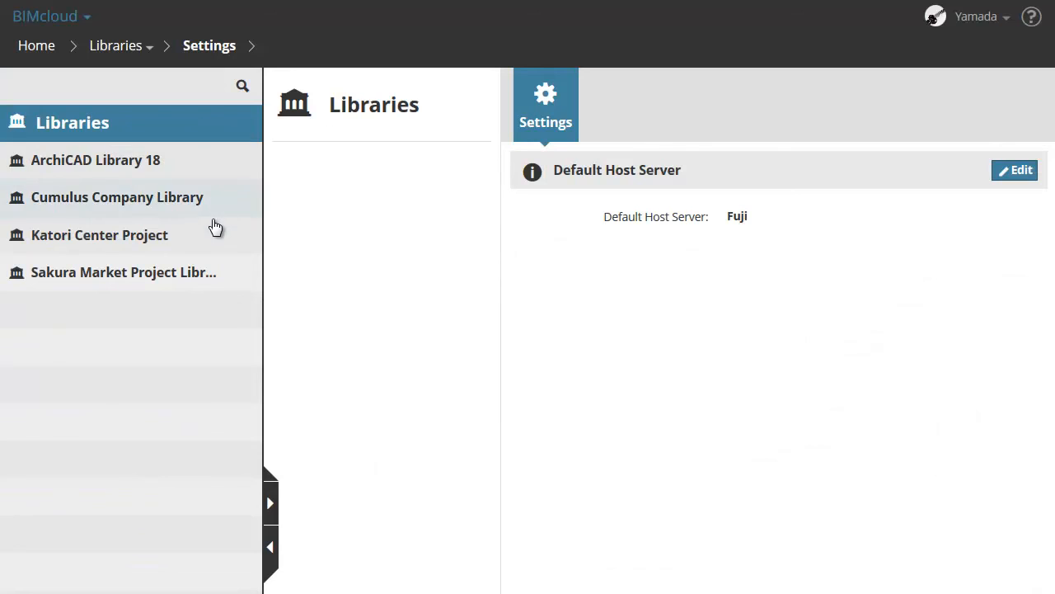
- Select Katori Center Project in the Libraries list to show its 8.5 MB size and Everest host
click(99, 234)
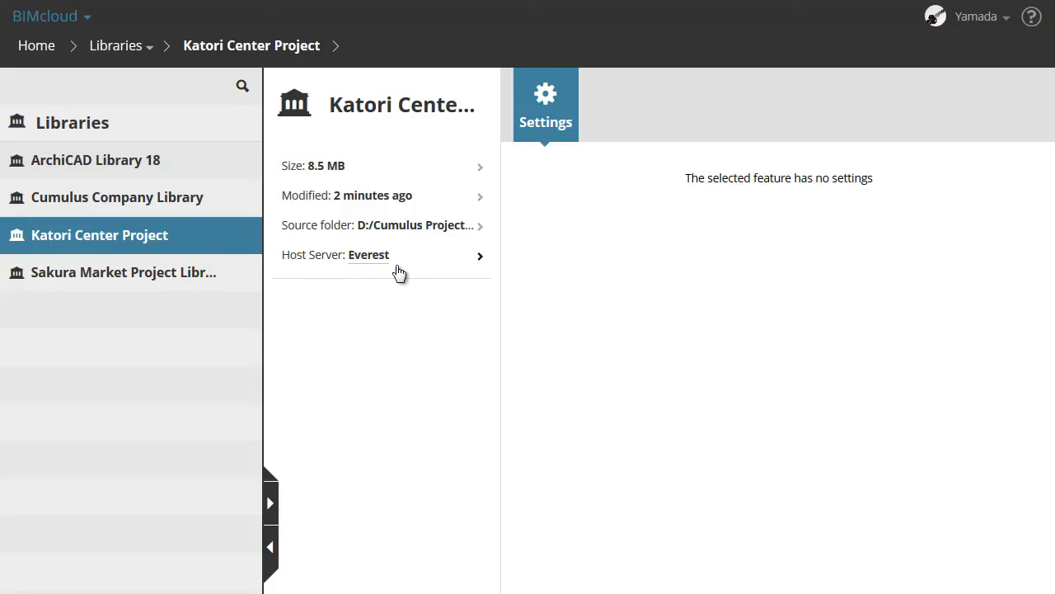
mouse_move(347, 264)
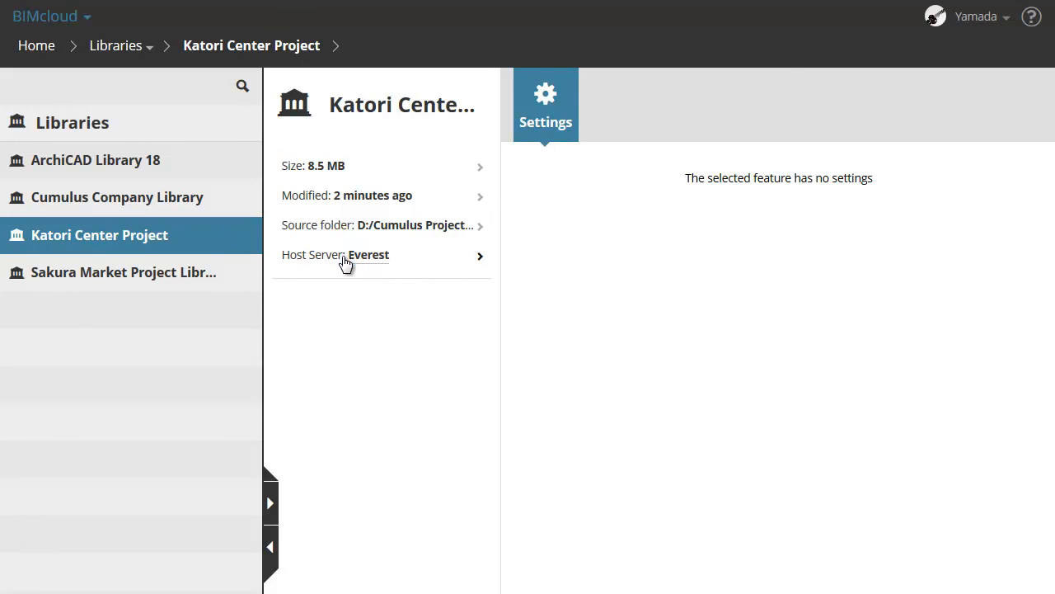
mouse_move(353, 266)
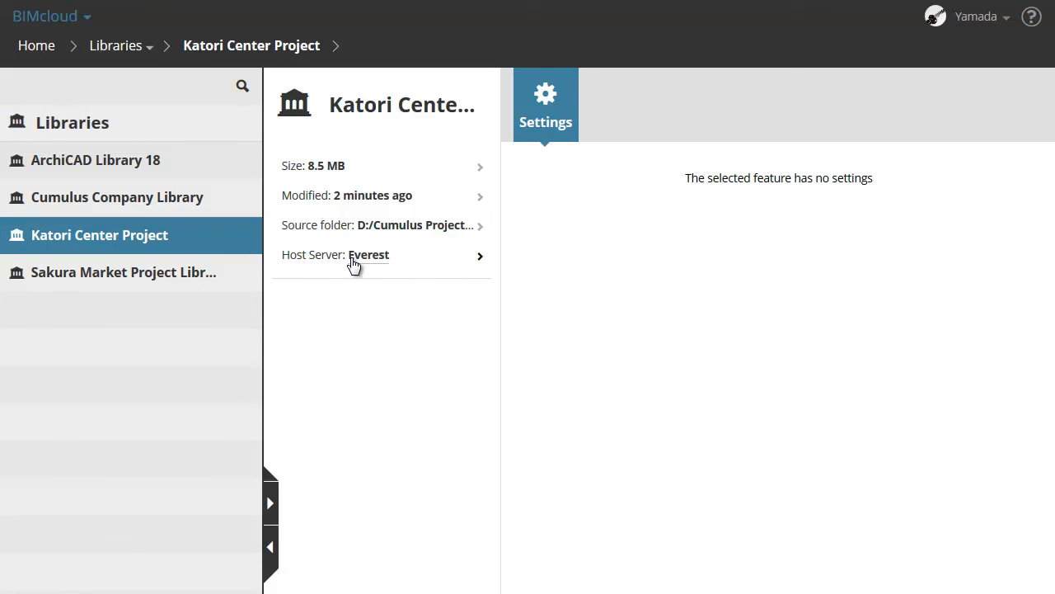